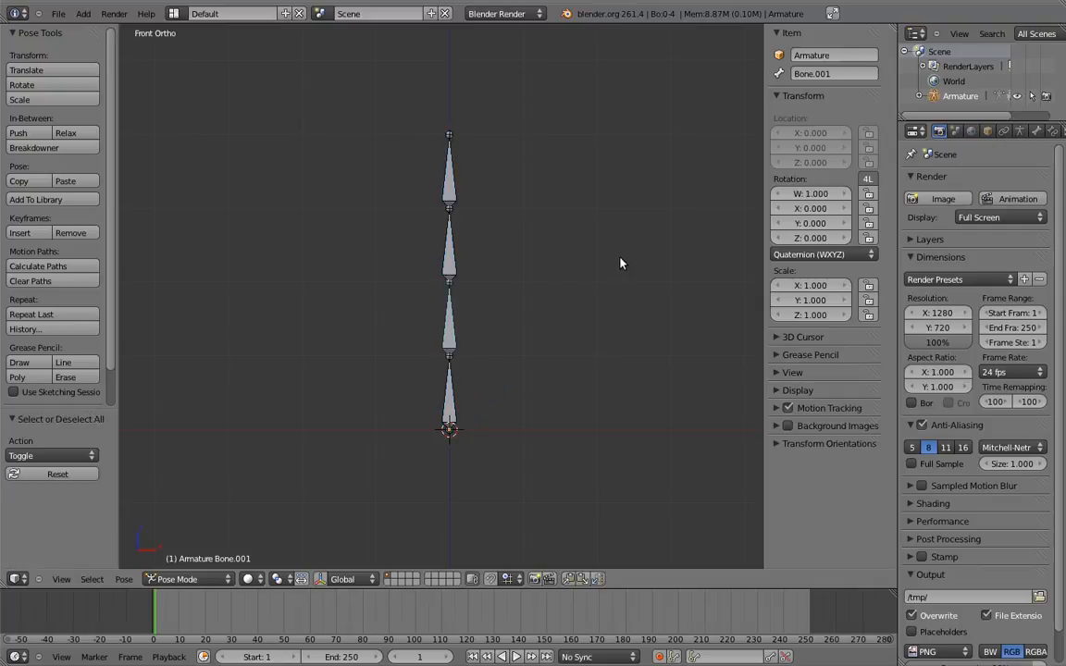
pyautogui.moveTo(447, 390)
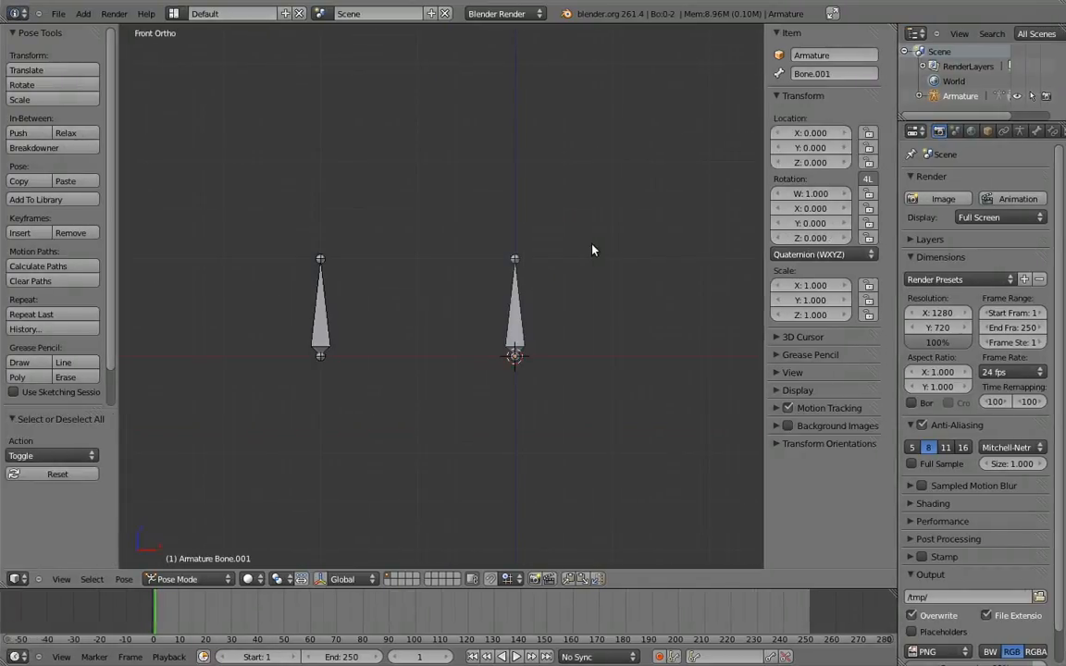
# Give the right bone a Copy Rotation constraint targeting the left bone at full influence
pyautogui.click(319, 306)
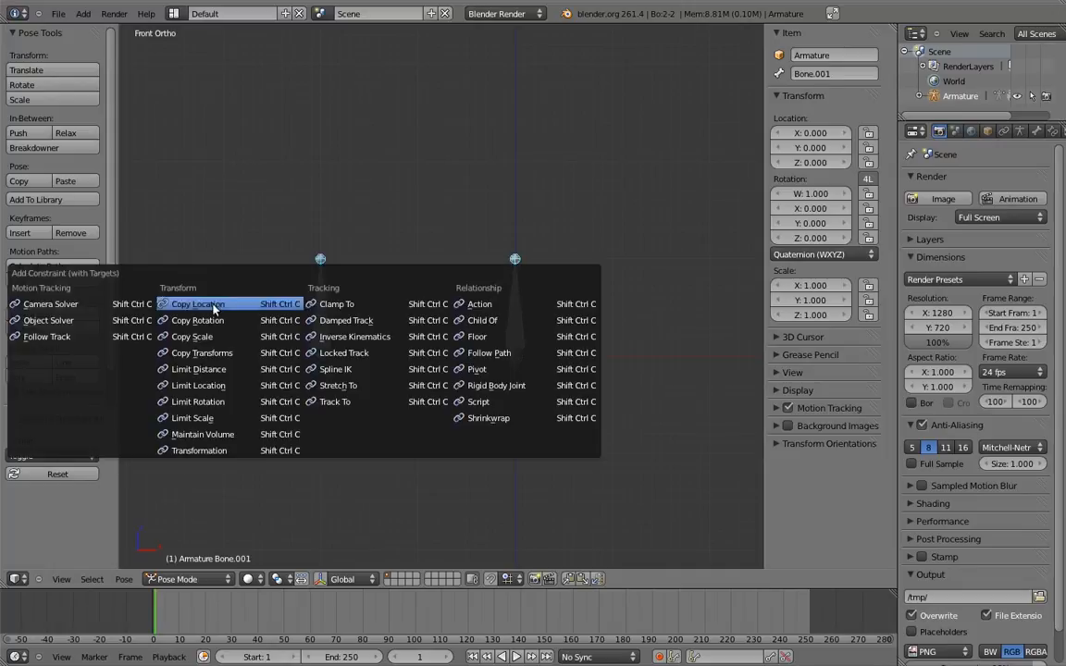
pyautogui.click(197, 321)
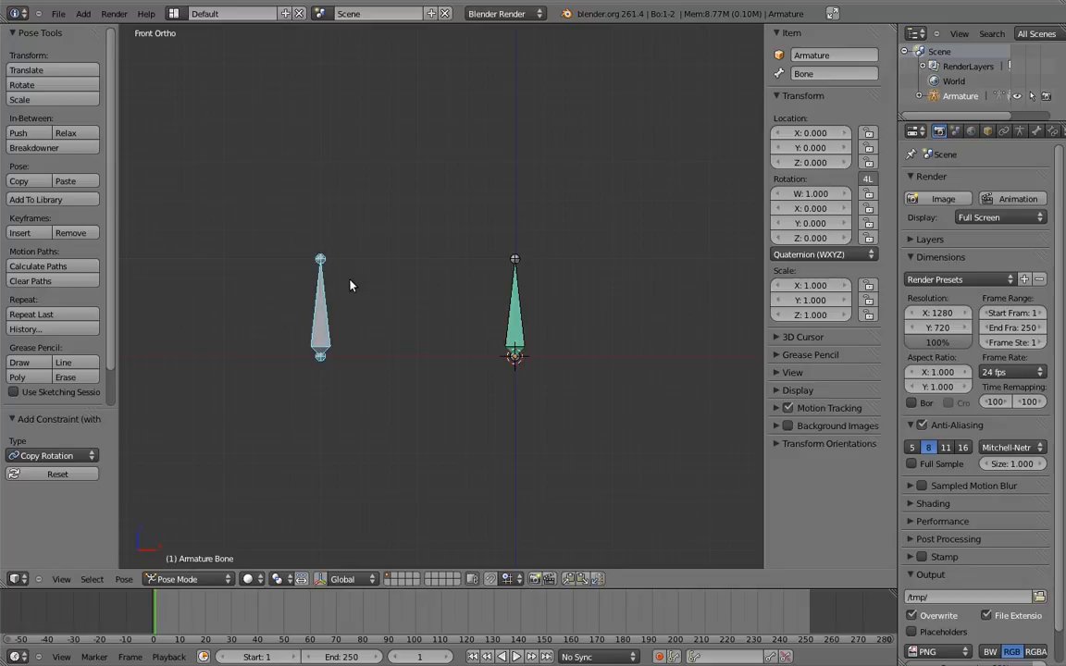
pyautogui.moveTo(429, 274)
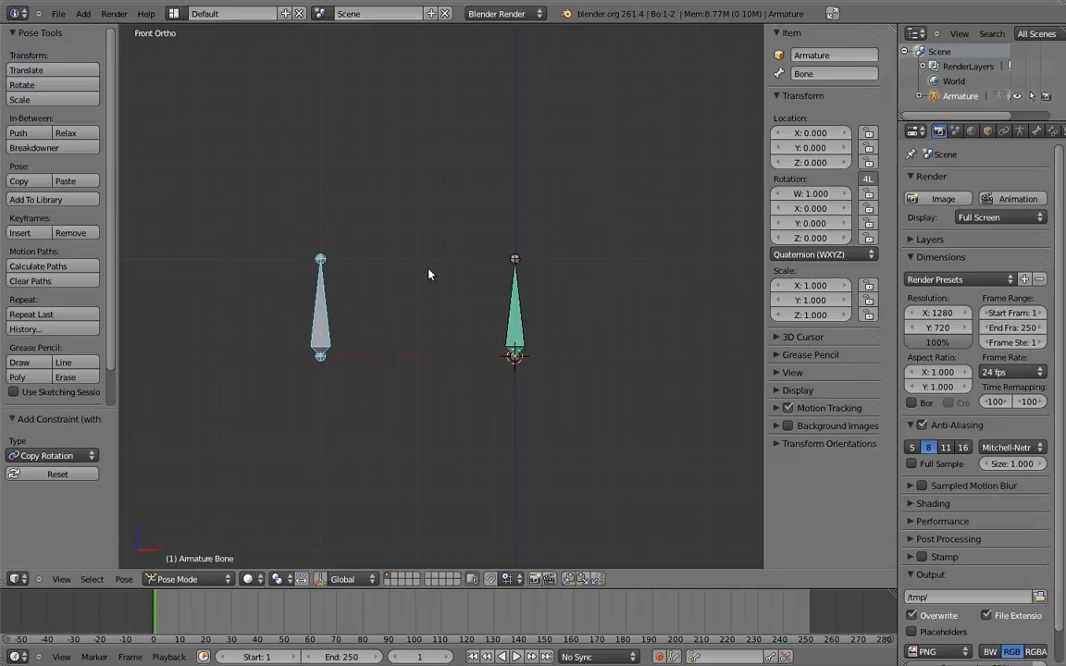
pyautogui.click(1054, 130)
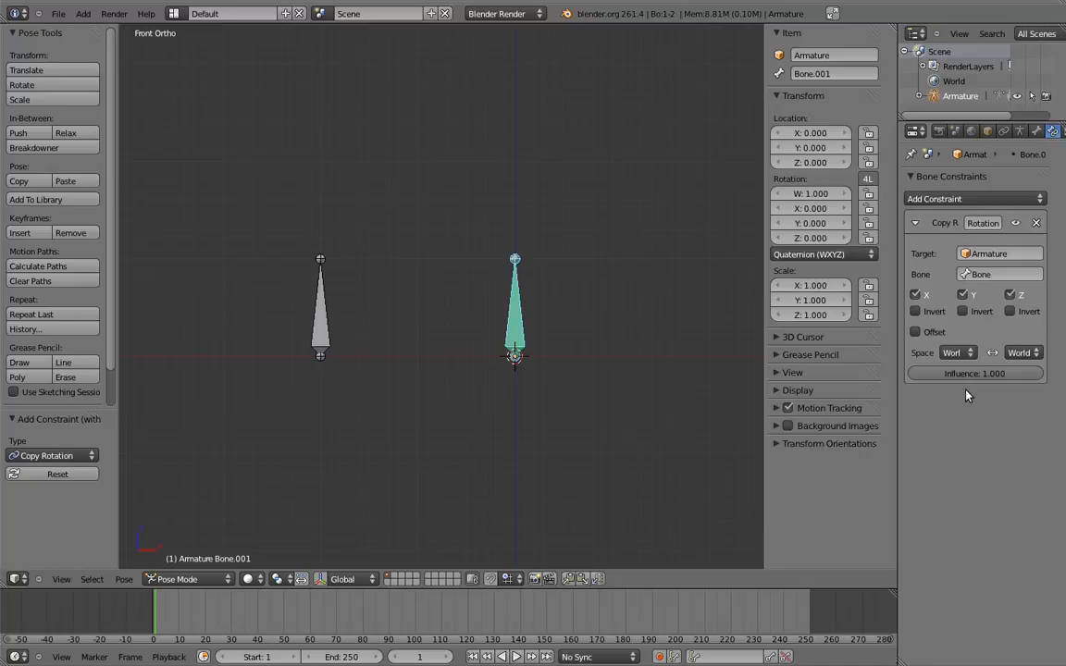
# Set the Copy Rotation constraint's Influence to 0.5
pyautogui.click(974, 373)
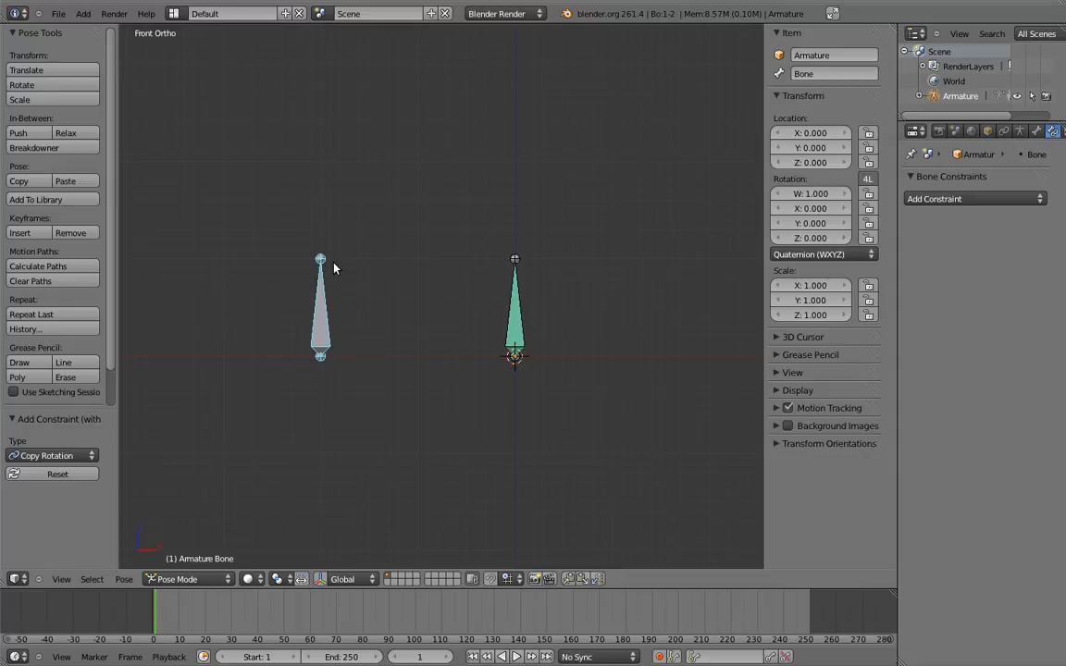
pyautogui.moveTo(609, 282)
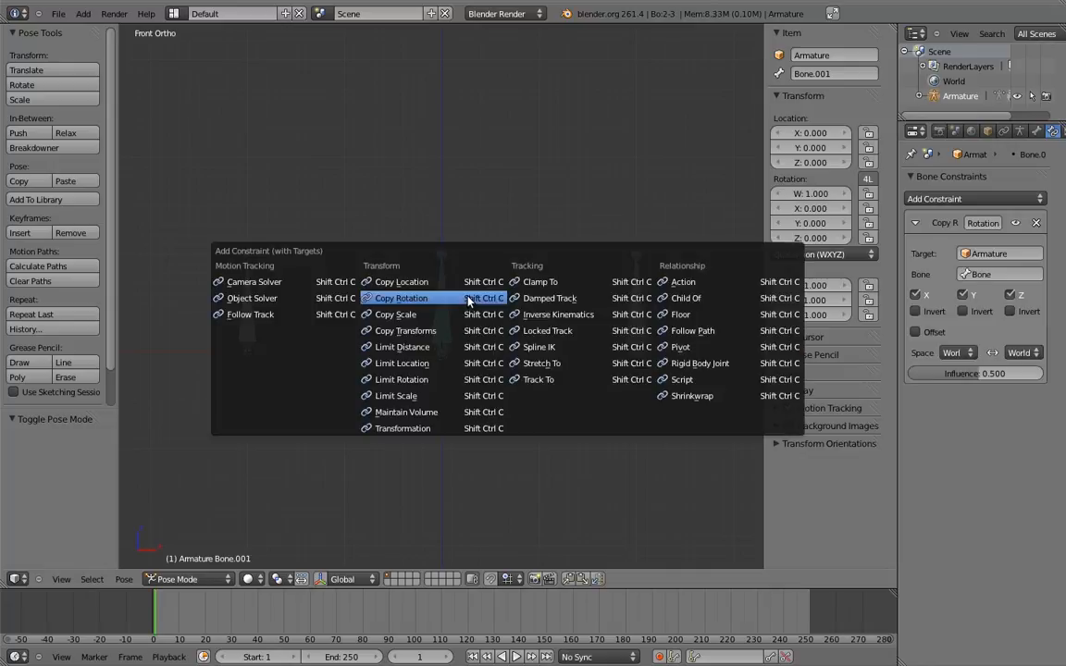
# Add a second Copy Rotation constraint to the middle bone and reselect it to review both
pyautogui.click(401, 298)
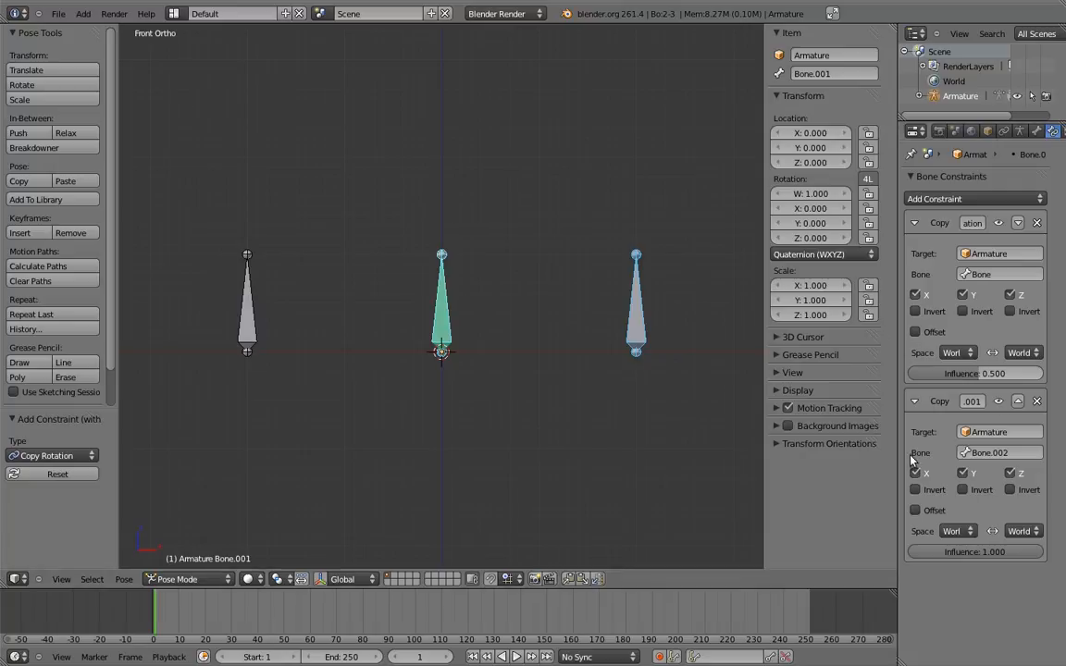
pyautogui.moveTo(983, 625)
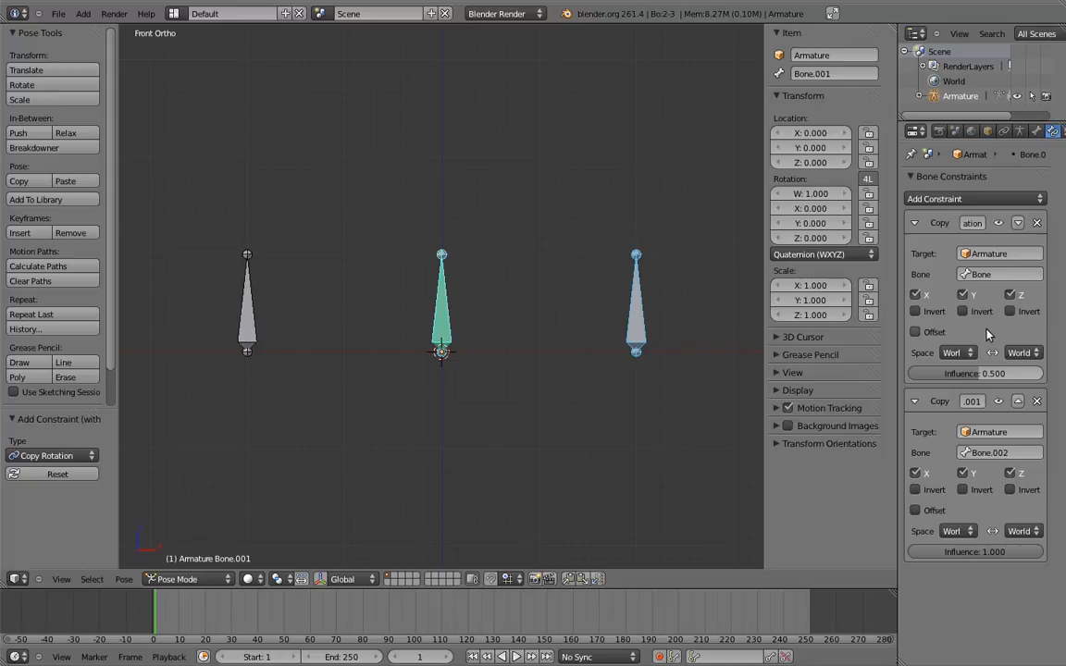
pyautogui.moveTo(973, 504)
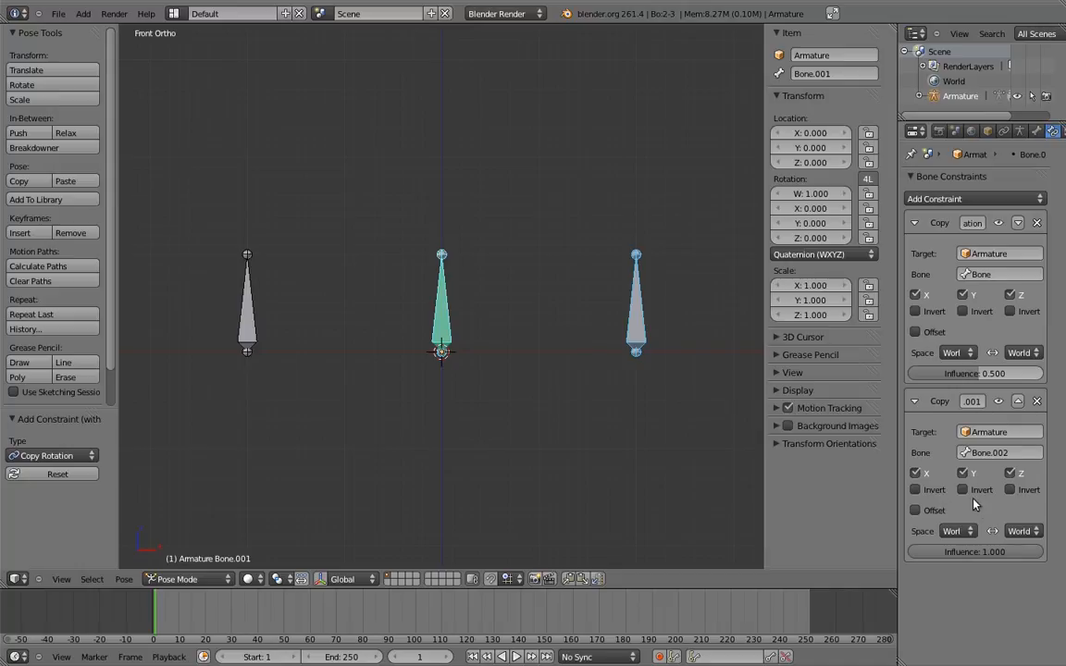
pyautogui.moveTo(981, 509)
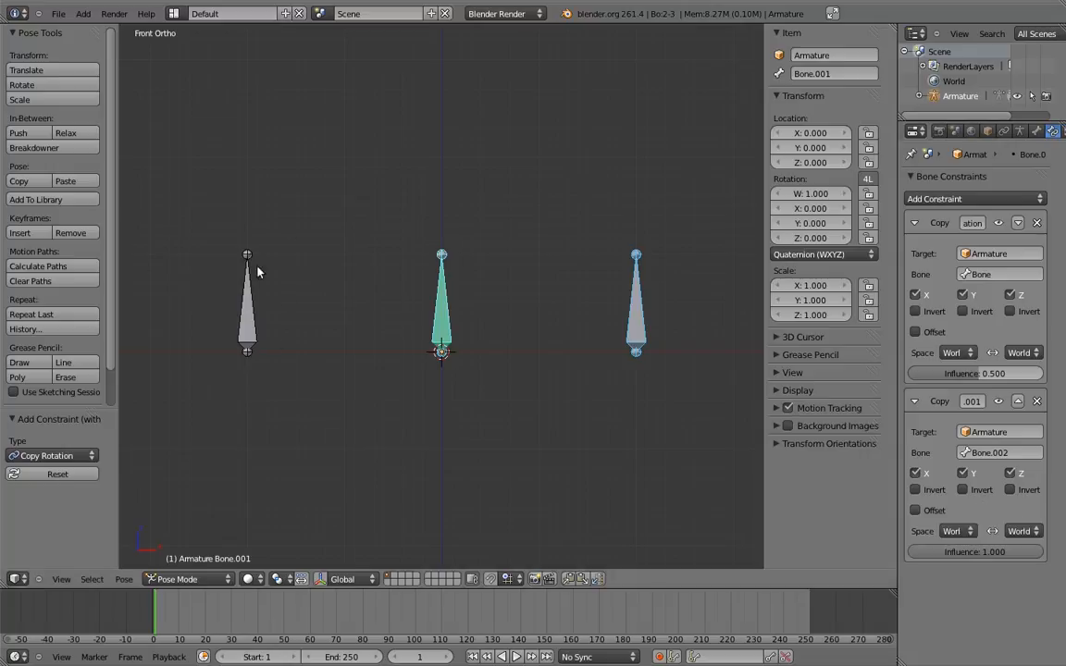
pyautogui.moveTo(267, 310)
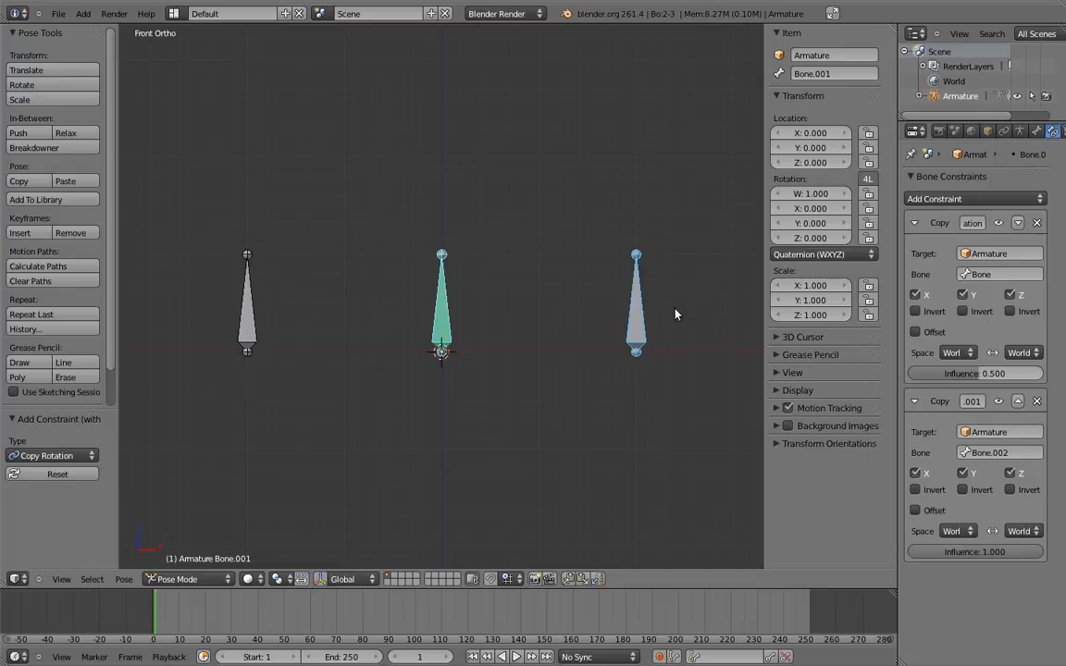
pyautogui.moveTo(665, 318)
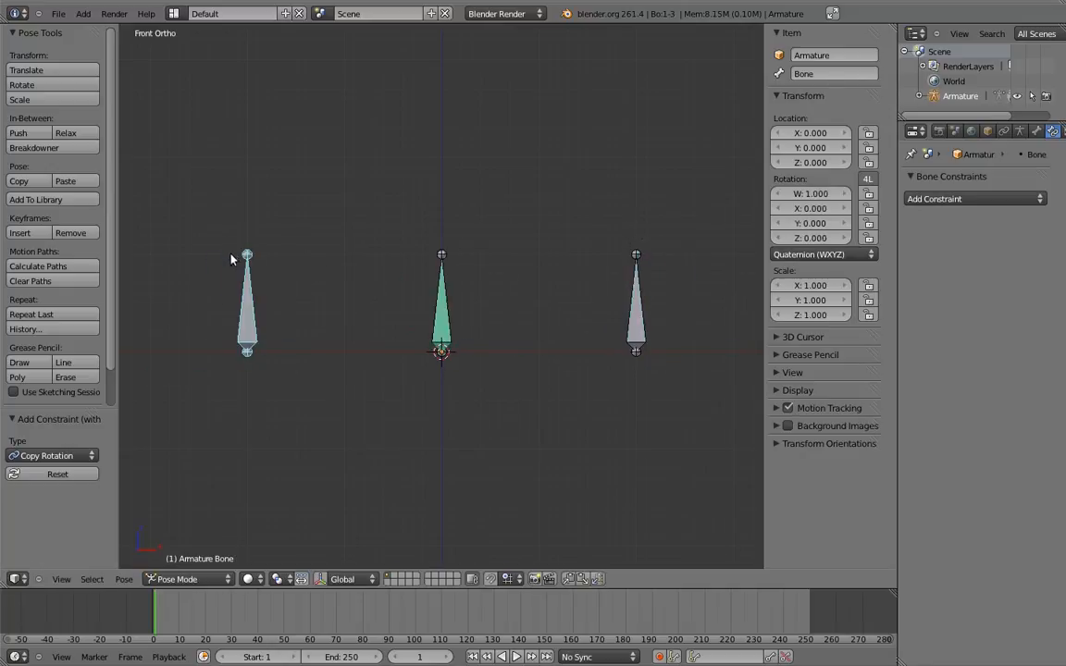
pyautogui.click(442, 305)
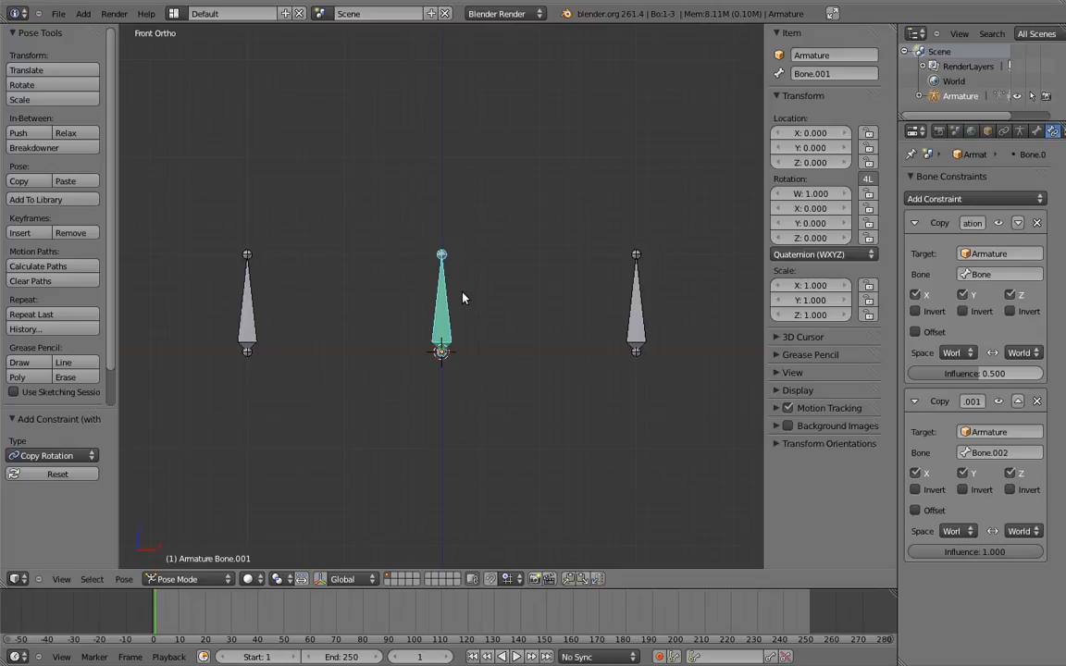
pyautogui.moveTo(463, 290)
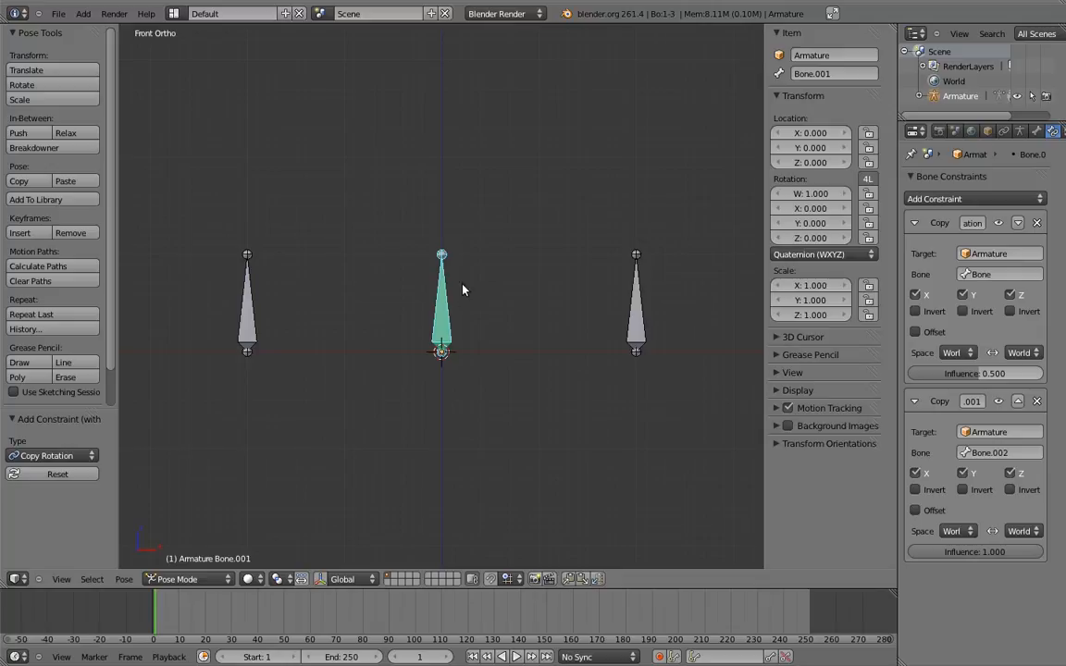
# Rotate an outer control bone, then test the second Copy Rotation influence and return it to 1.0
pyautogui.click(975, 373)
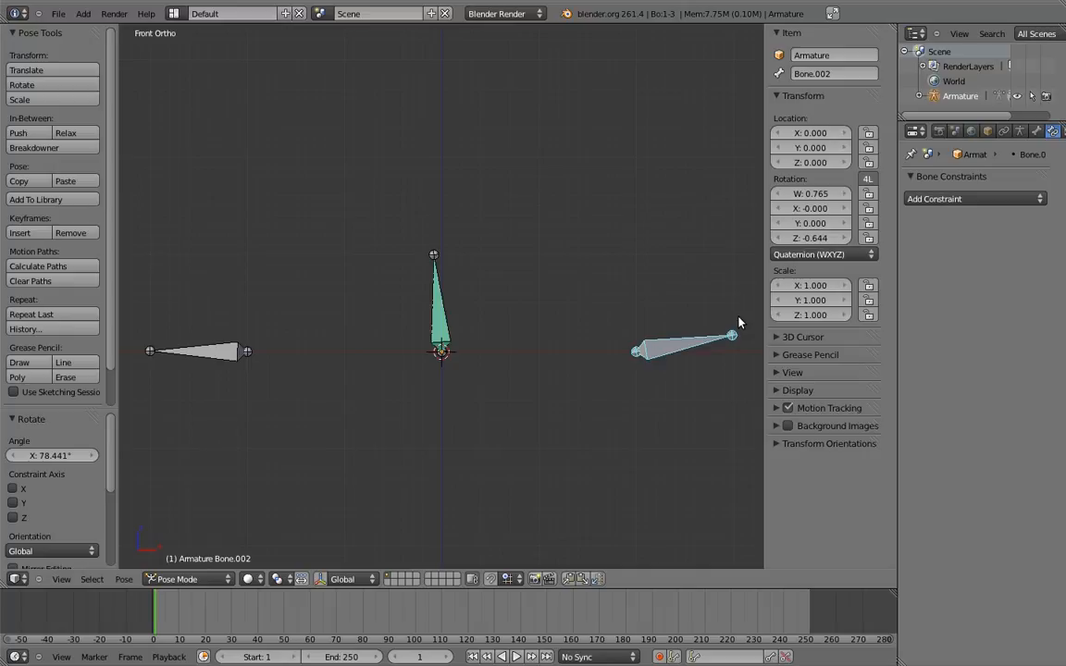
pyautogui.moveTo(522, 274)
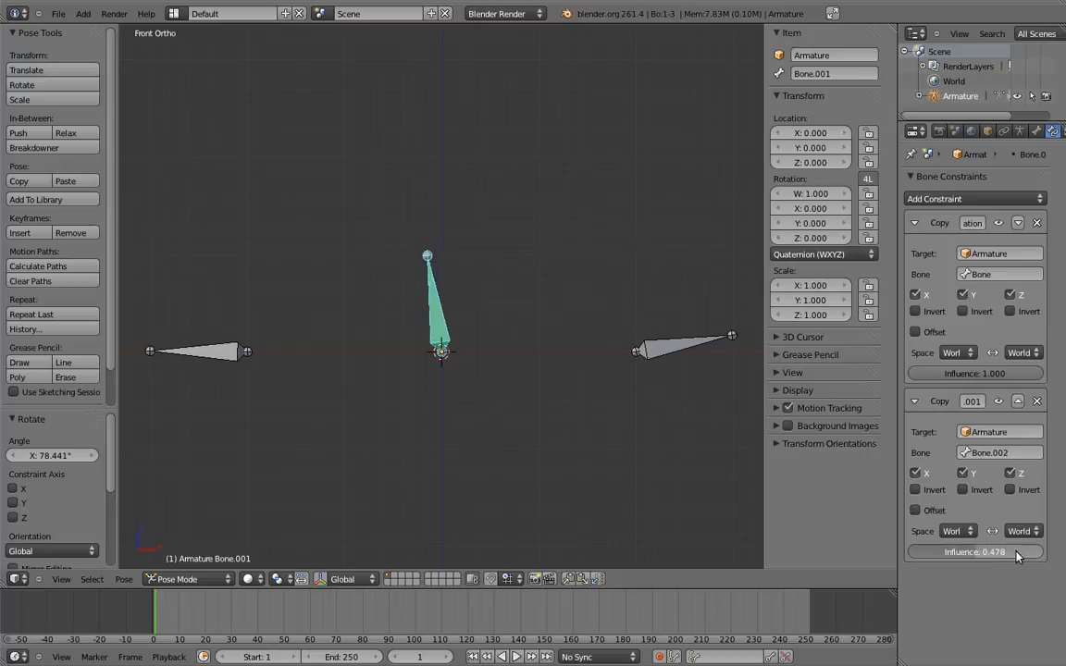
pyautogui.moveTo(1018, 551); pyautogui.dragTo(907, 552)
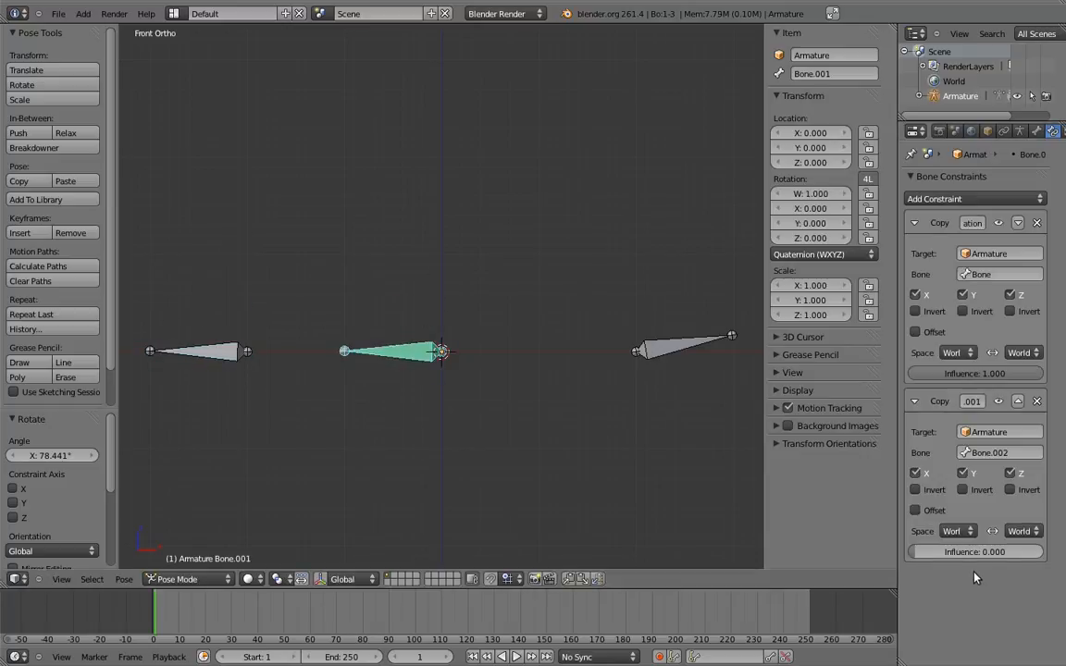
pyautogui.moveTo(948, 583)
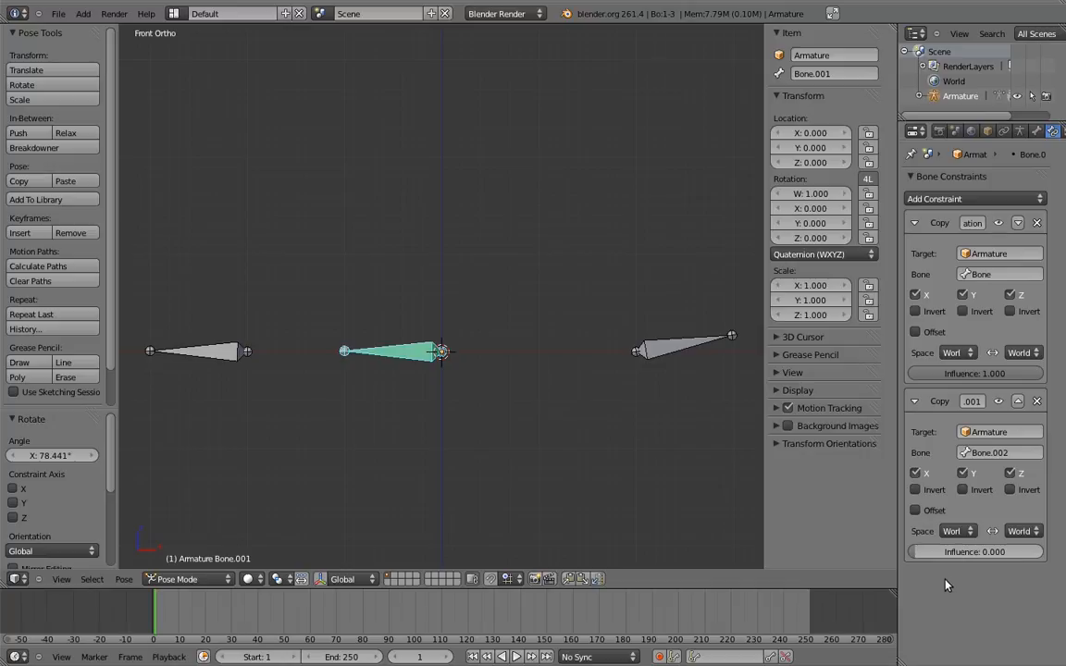
pyautogui.moveTo(944, 552); pyautogui.dragTo(975, 552)
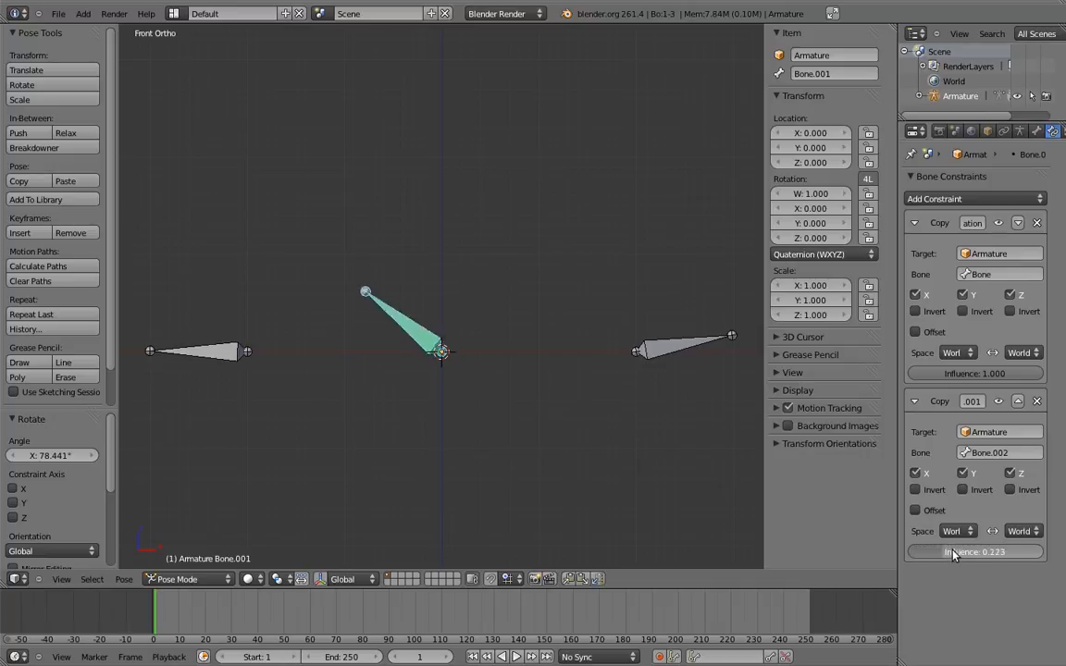
pyautogui.moveTo(954, 552); pyautogui.dragTo(1033, 552)
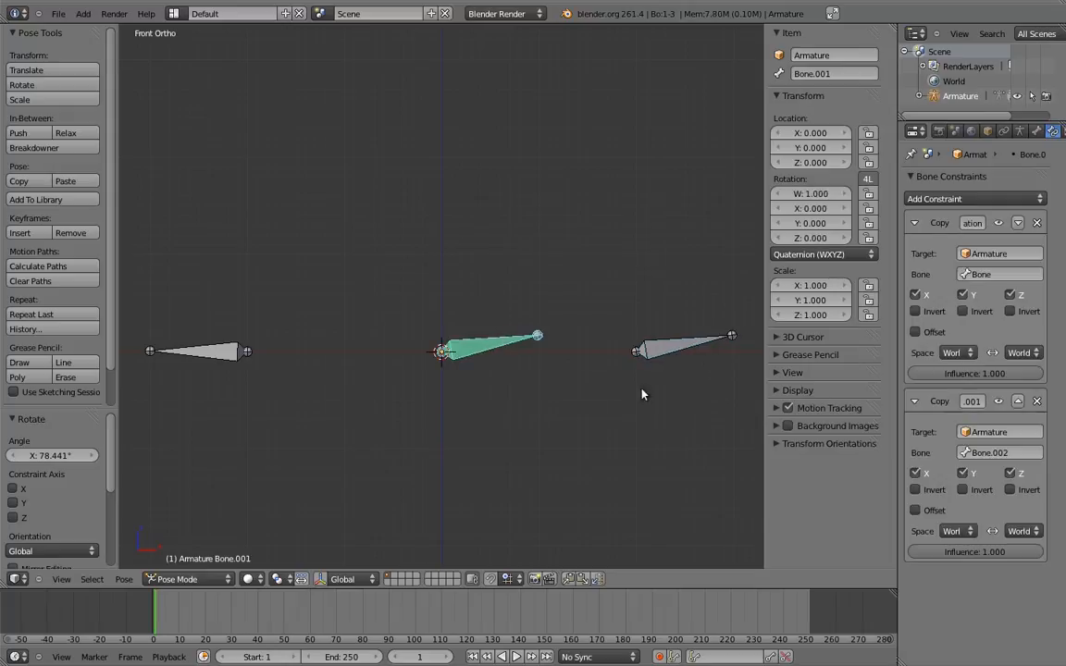
# Move the rotation constraint up the stack and add another constraint to the middle bone
pyautogui.click(975, 551)
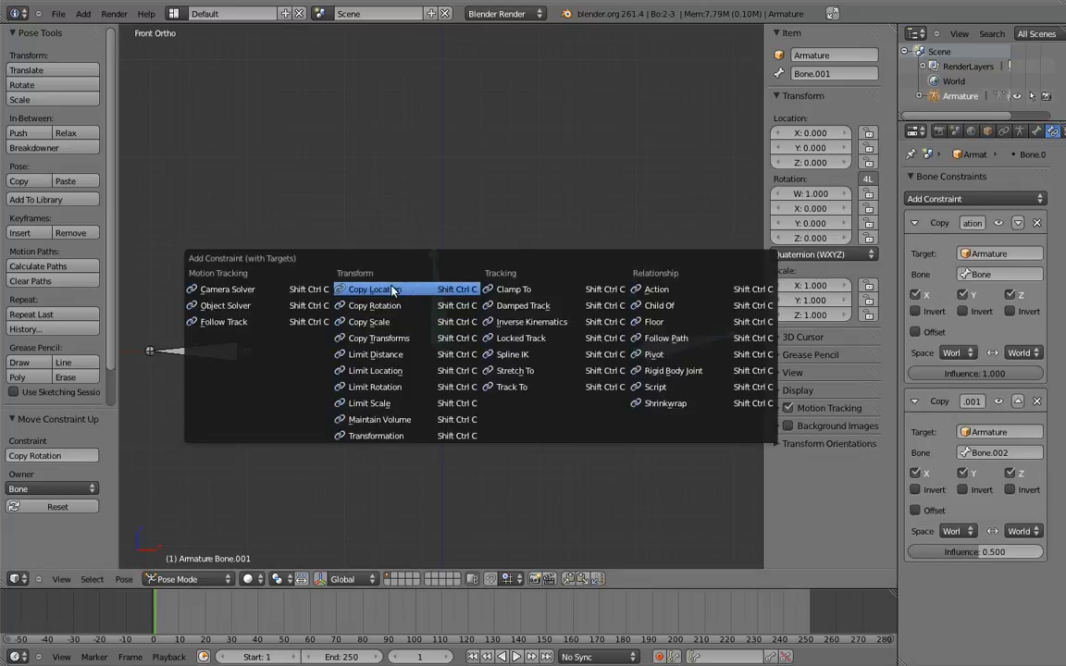
pyautogui.click(371, 288)
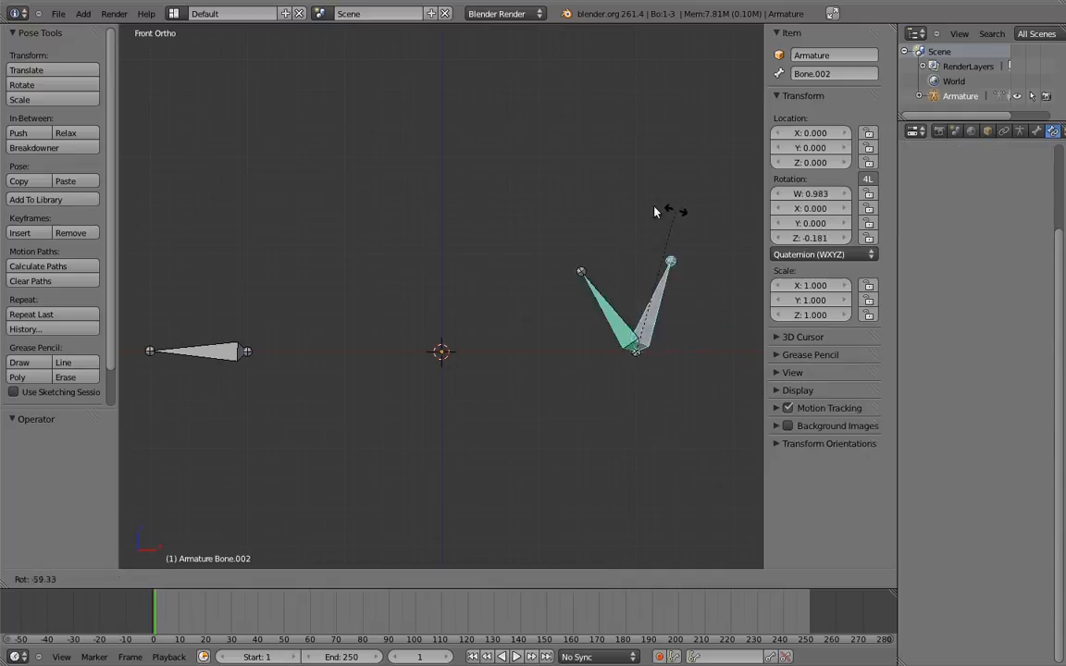
# Rotate the right control bone downward so the middle bone follows its angle
pyautogui.moveTo(667, 211); pyautogui.dragTo(690, 449)
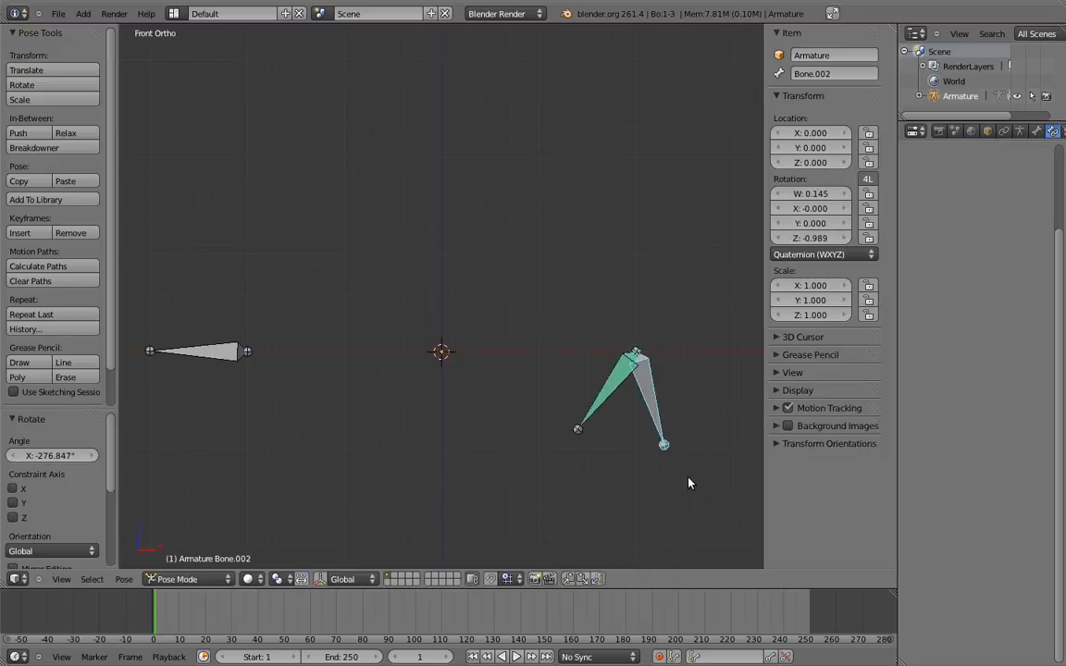
pyautogui.moveTo(710, 406)
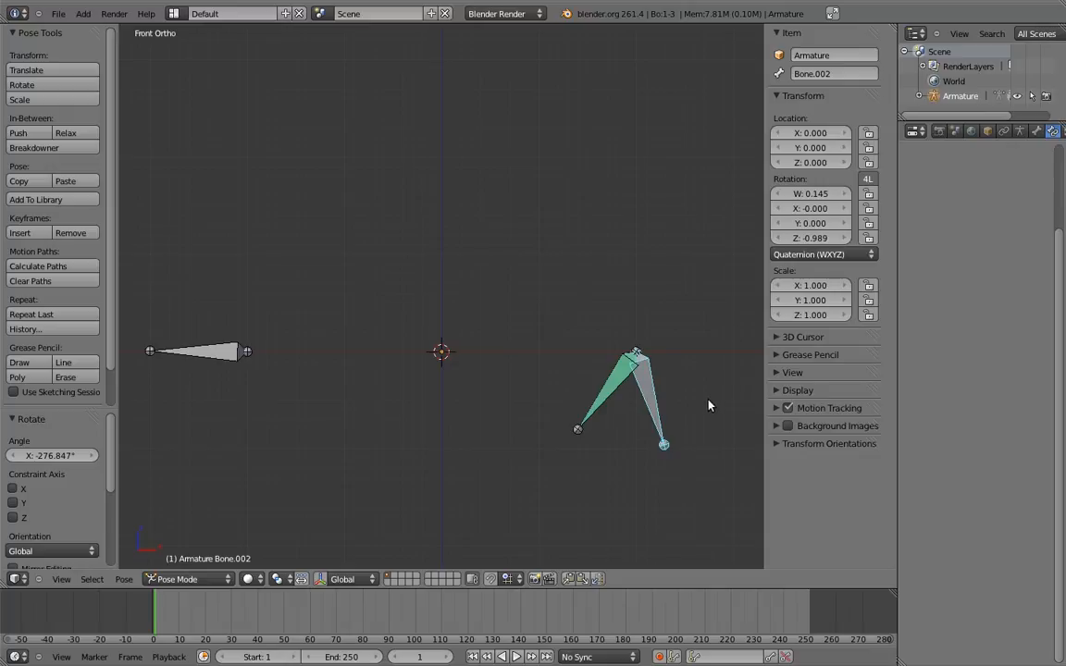
pyautogui.moveTo(602, 441)
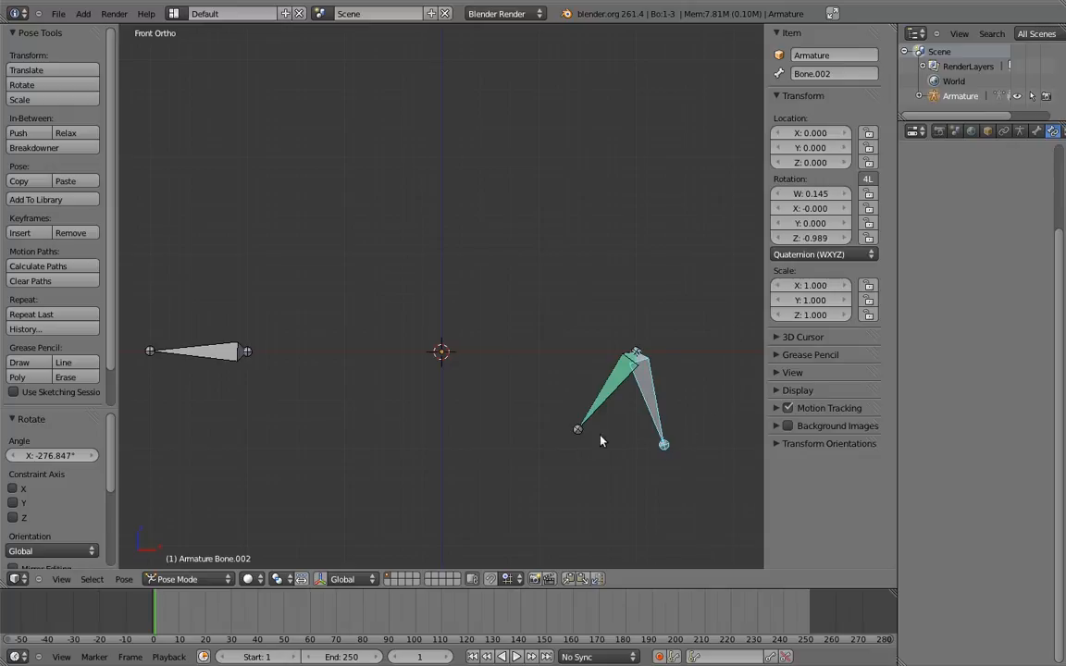
pyautogui.moveTo(597, 440)
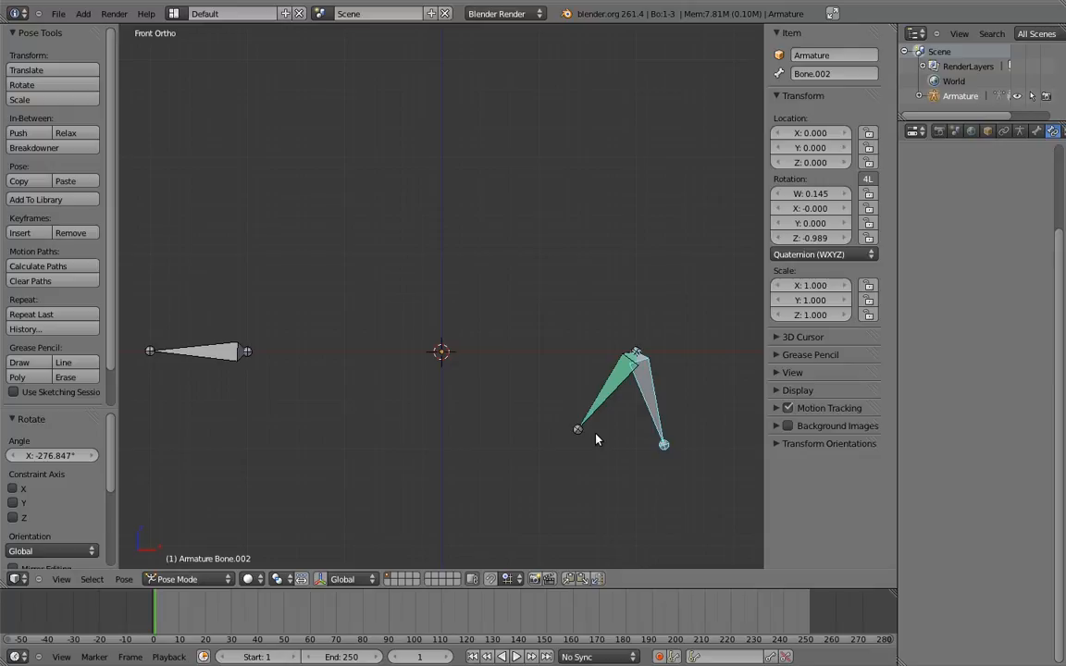
pyautogui.moveTo(636, 425)
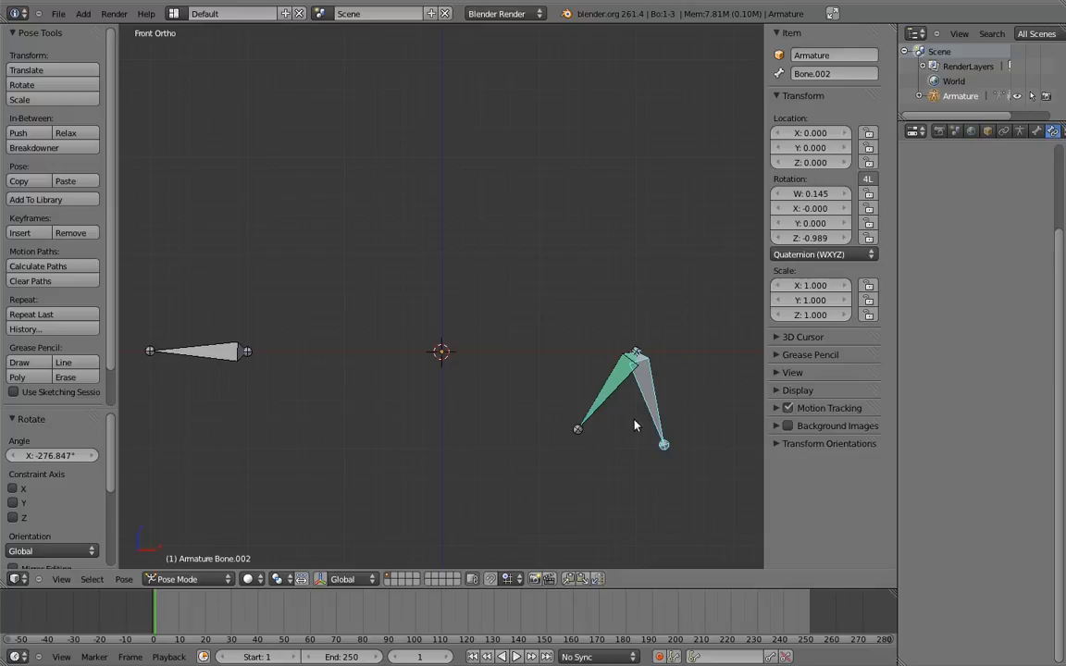
pyautogui.moveTo(723, 362)
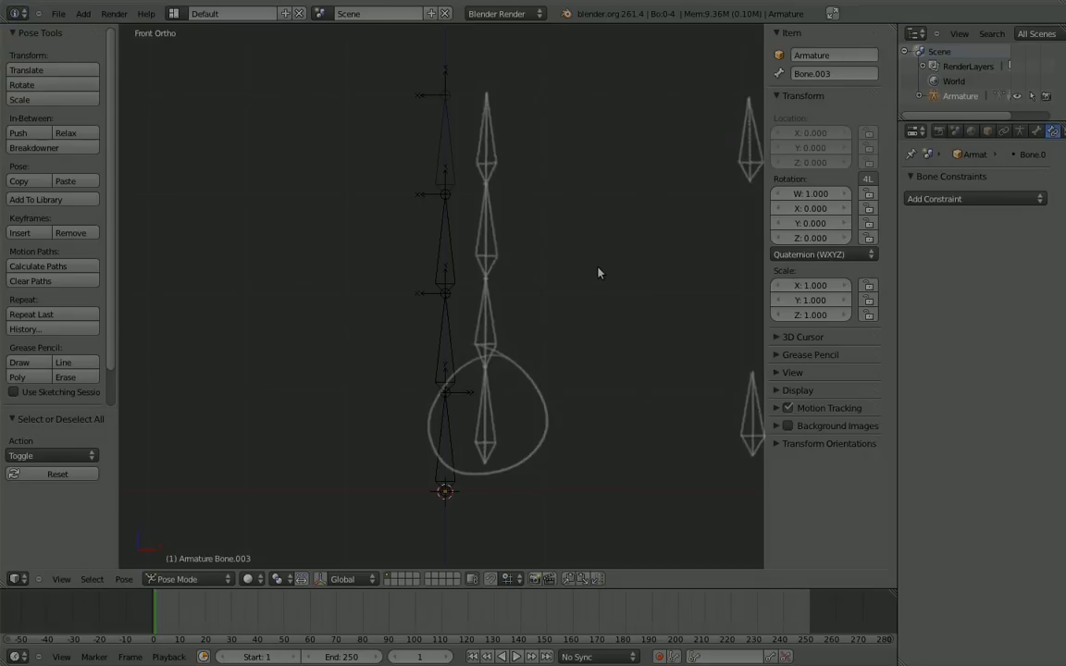
# Switch the armature into Edit Mode to work on its bones
pyautogui.click(189, 579)
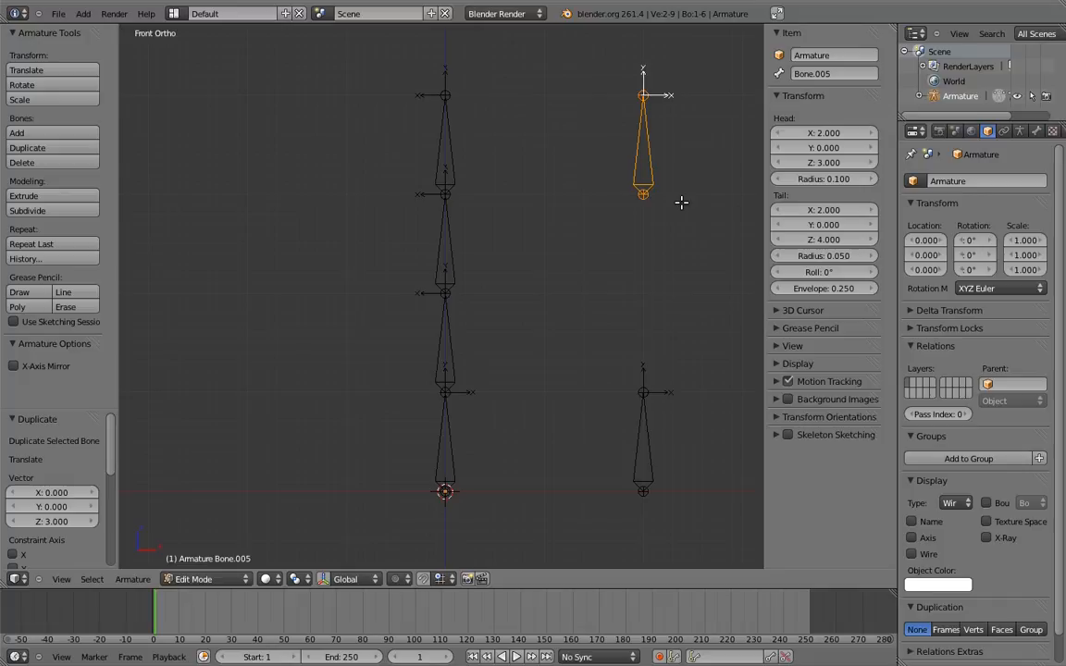
pyautogui.moveTo(683, 203)
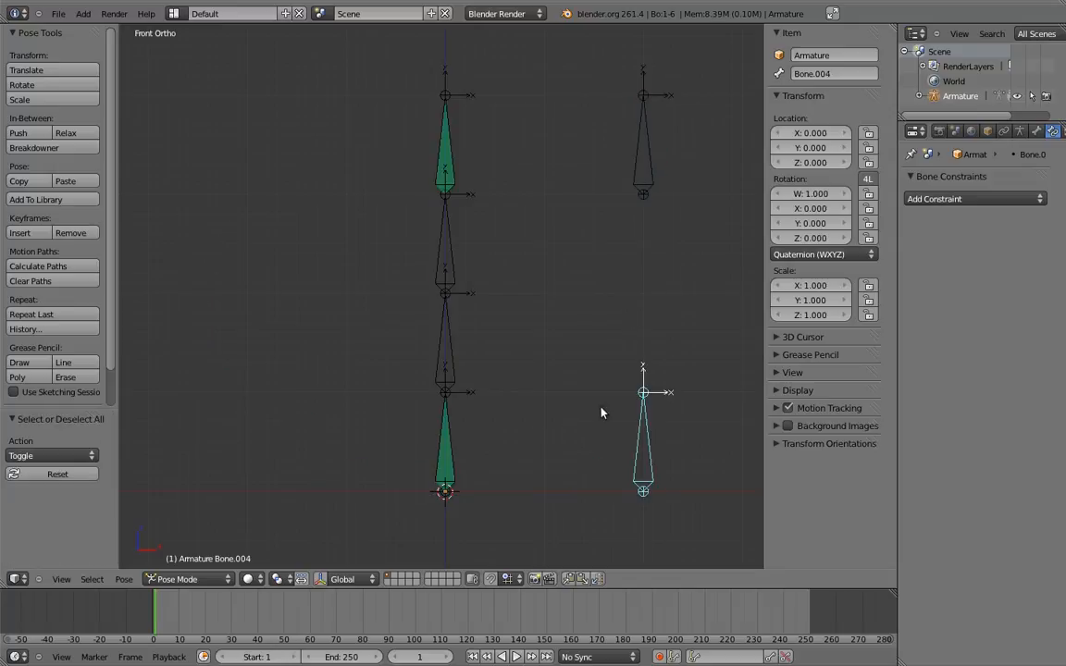
# Add Copy Rotation constraints to the middle bones, targeting control bones Bone.004 and Bone.005
pyautogui.click(971, 198)
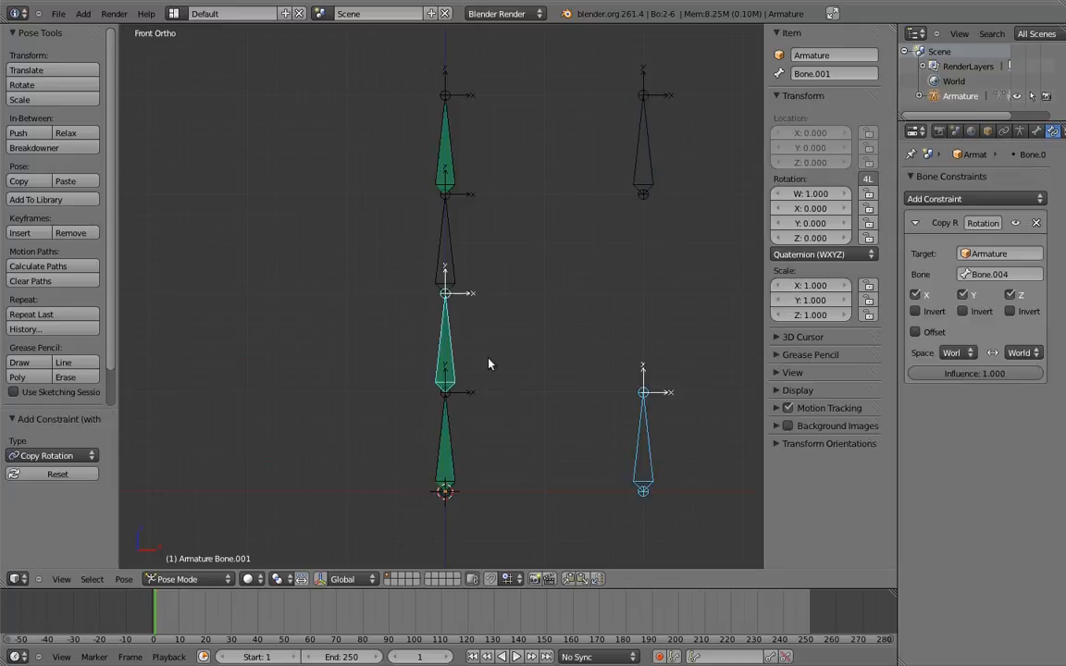
pyautogui.click(934, 198)
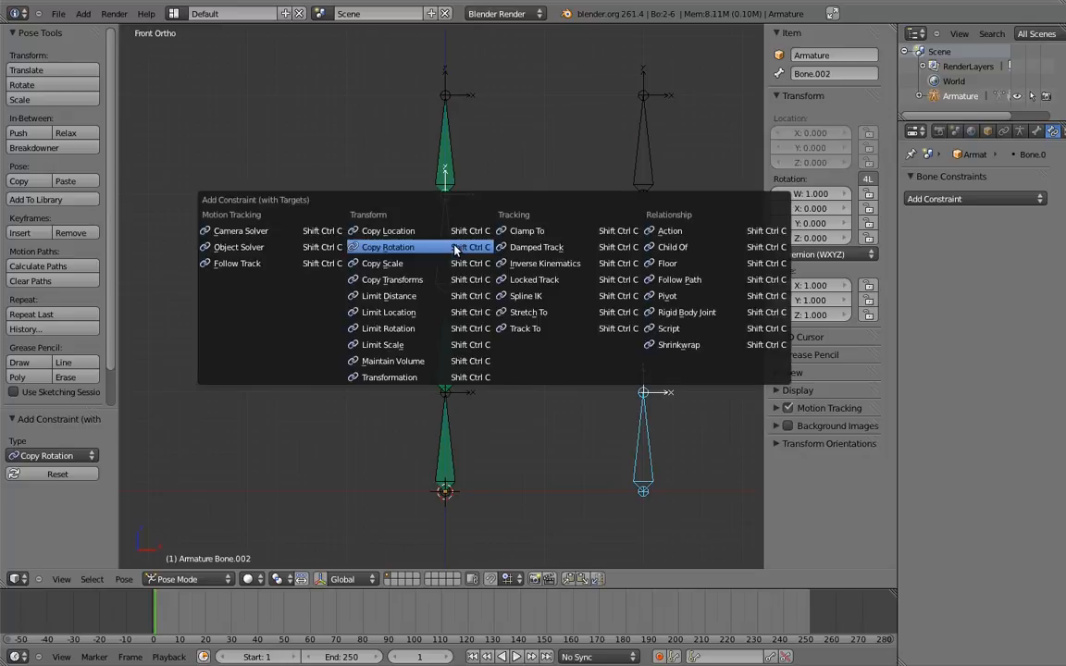
pyautogui.click(387, 246)
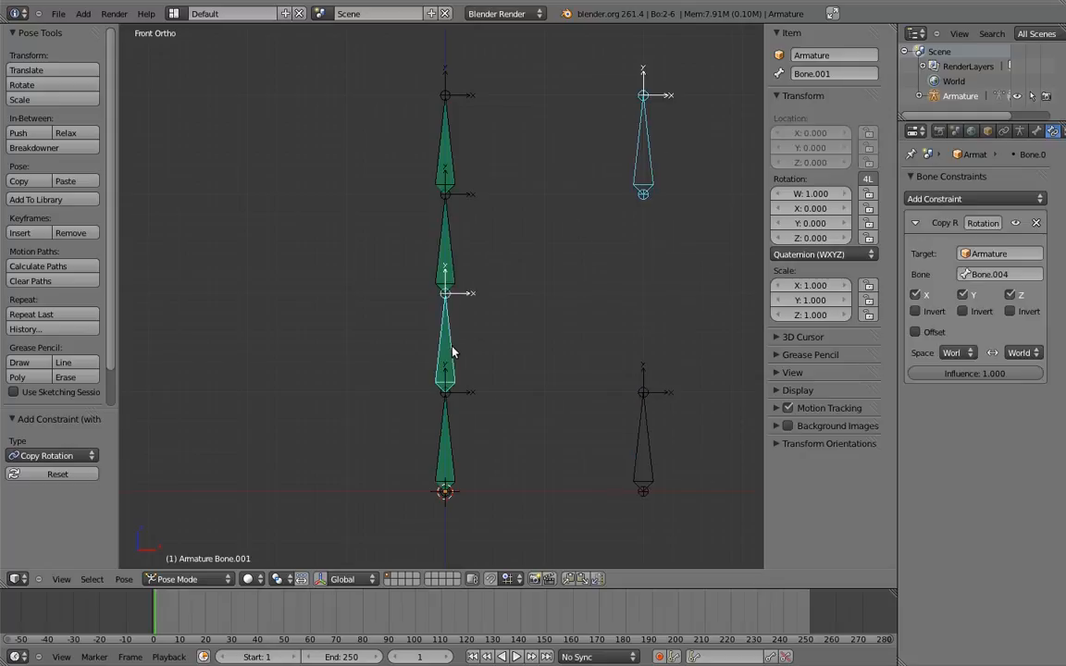
pyautogui.click(973, 198)
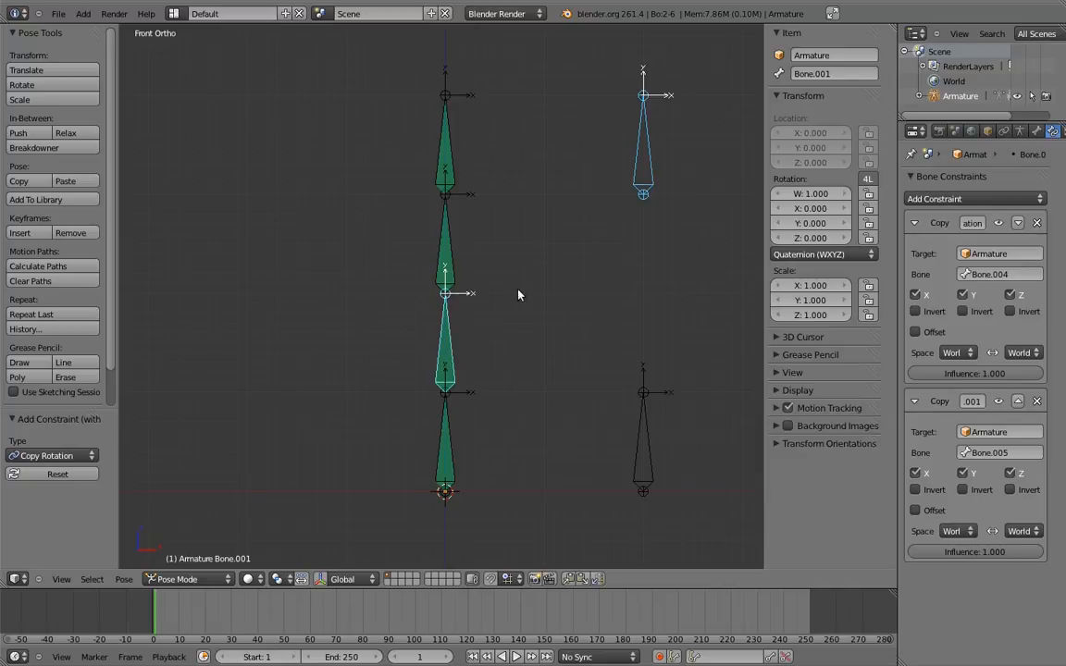
pyautogui.click(975, 198)
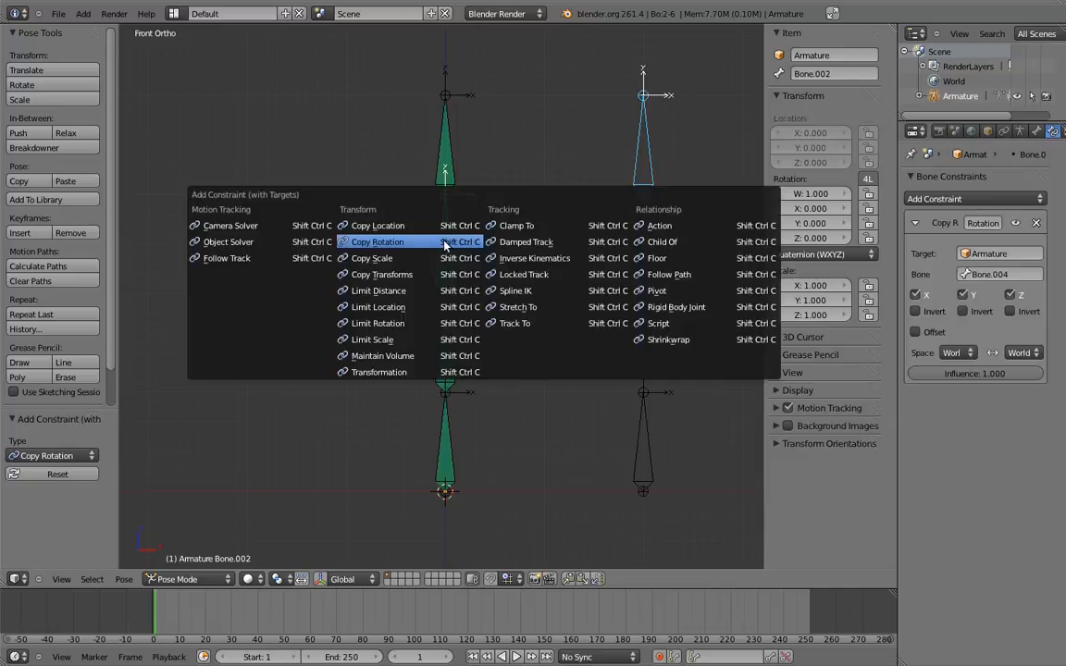
pyautogui.click(378, 242)
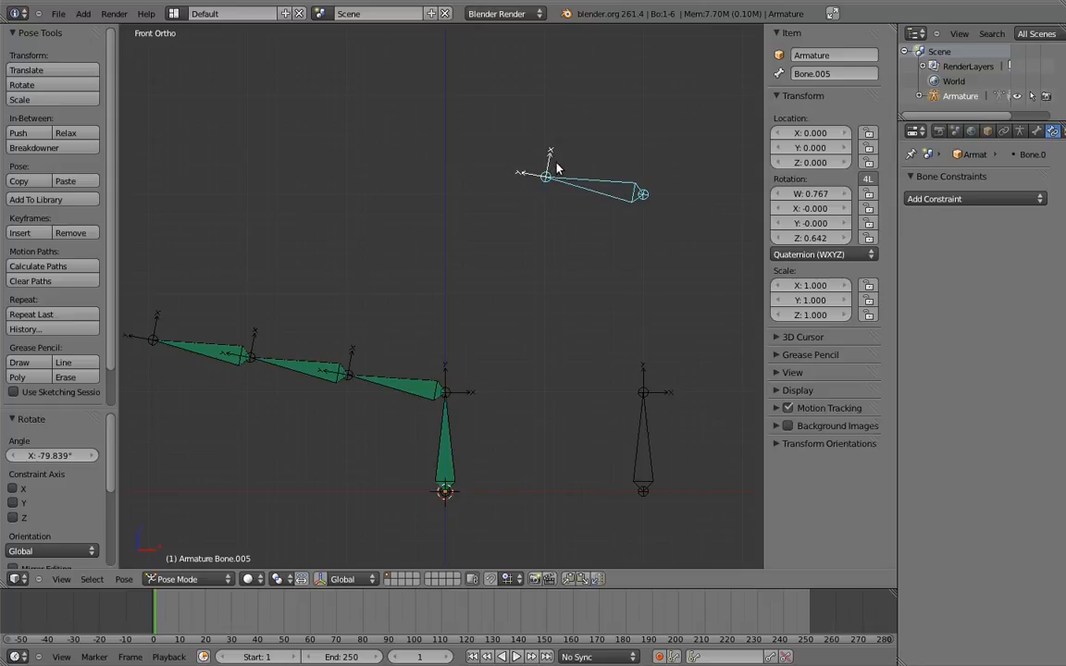
pyautogui.moveTo(326, 360)
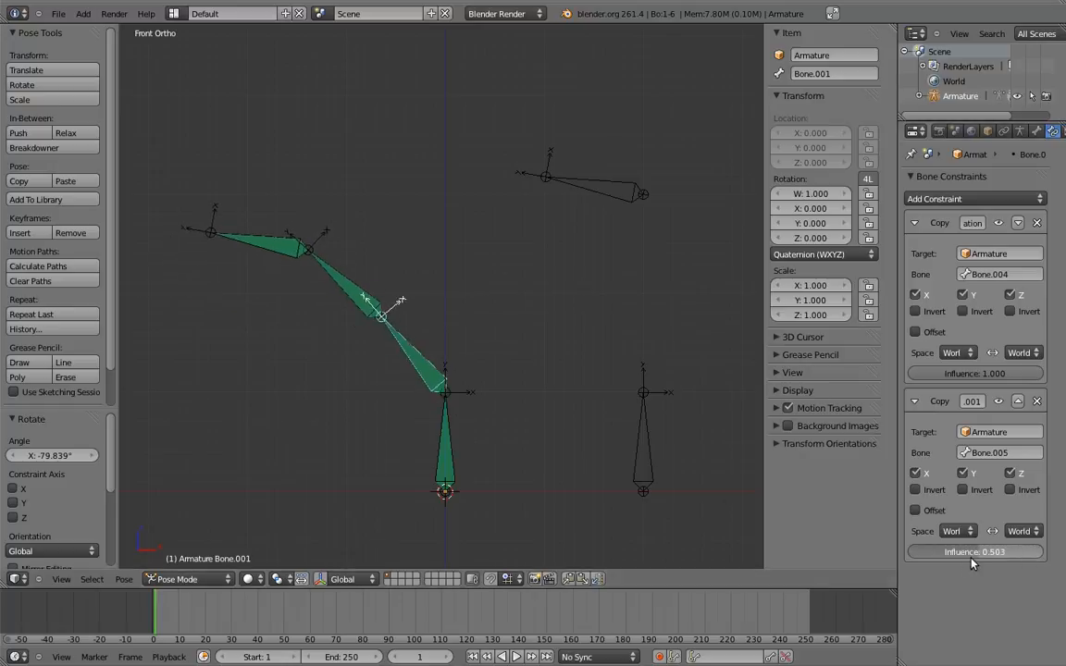
# Drag the top control's Copy Rotation influence to about half on Bone.002 and a quarter on Bone.001
pyautogui.moveTo(975, 551); pyautogui.dragTo(967, 551)
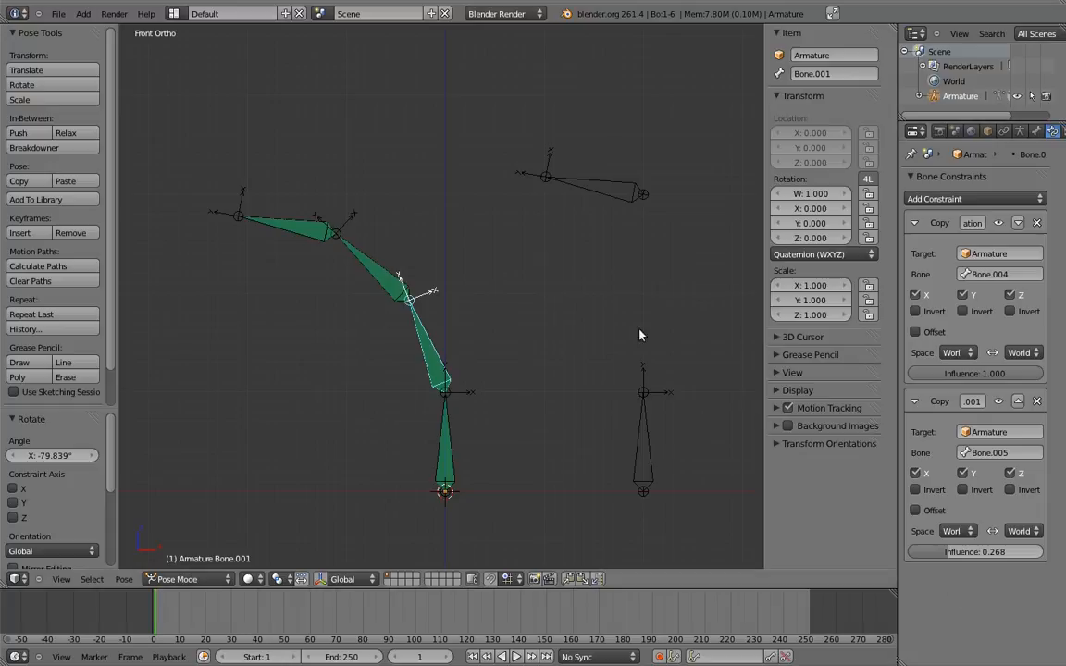
pyautogui.moveTo(926, 552); pyautogui.dragTo(984, 552)
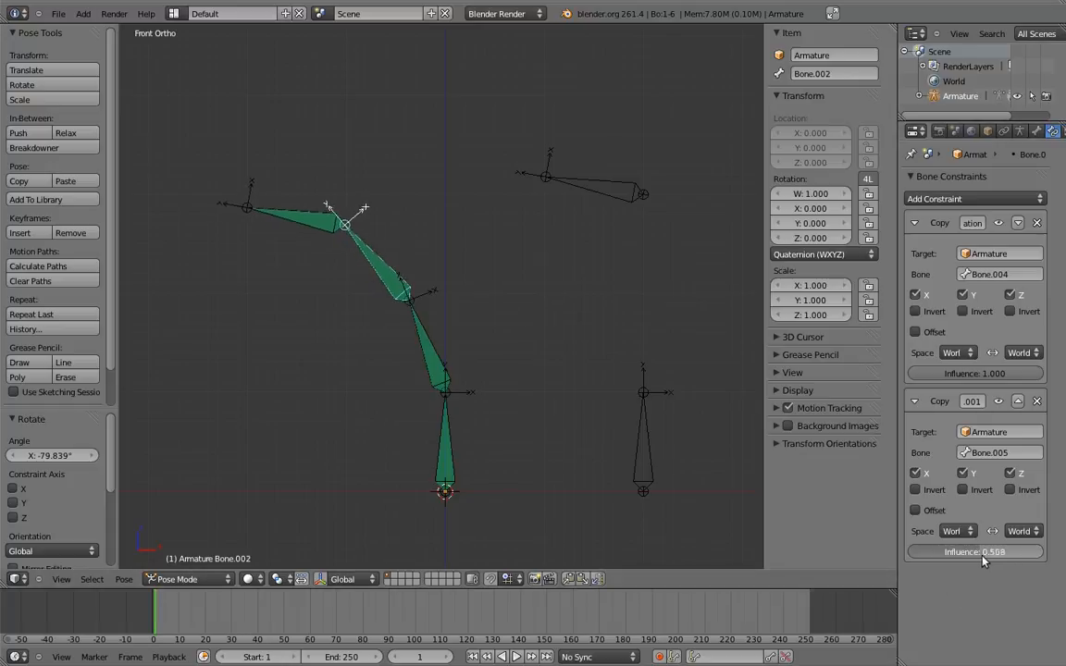
pyautogui.moveTo(963, 552); pyautogui.dragTo(1009, 552)
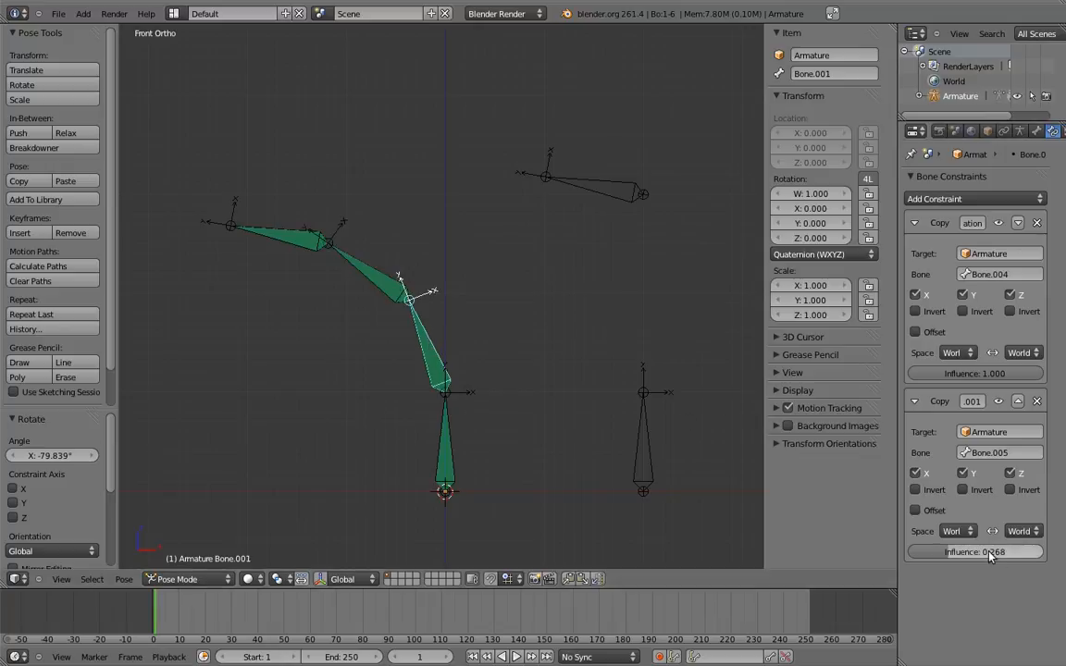
pyautogui.moveTo(977, 552); pyautogui.dragTo(995, 552)
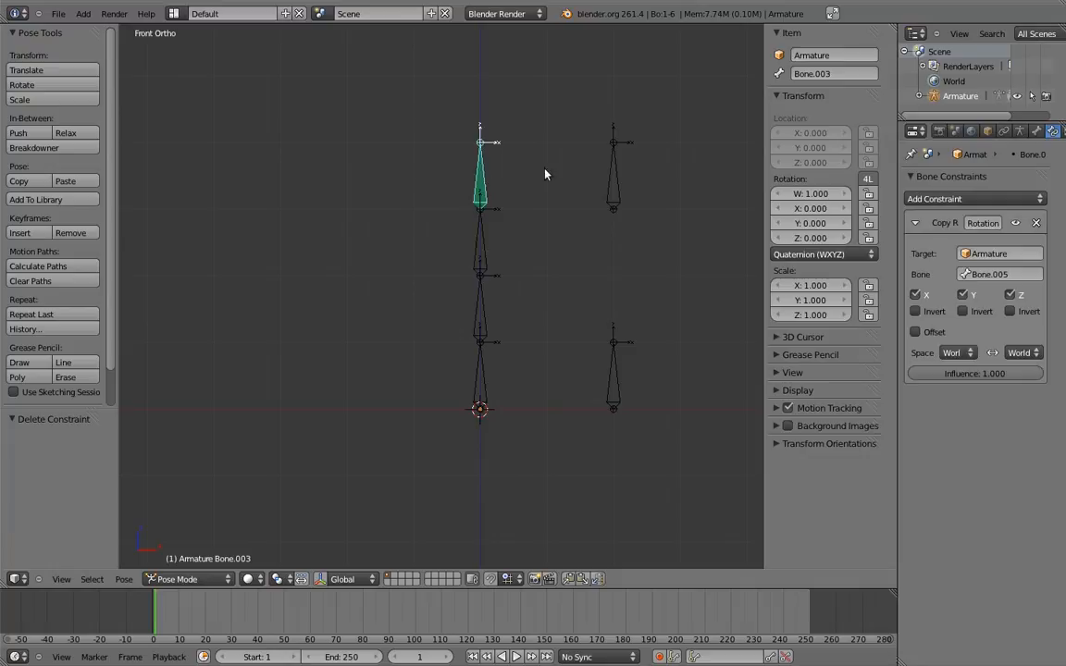
# Delete the top bone's Copy Rotation constraint and select the lowest chain bone
pyautogui.click(1037, 222)
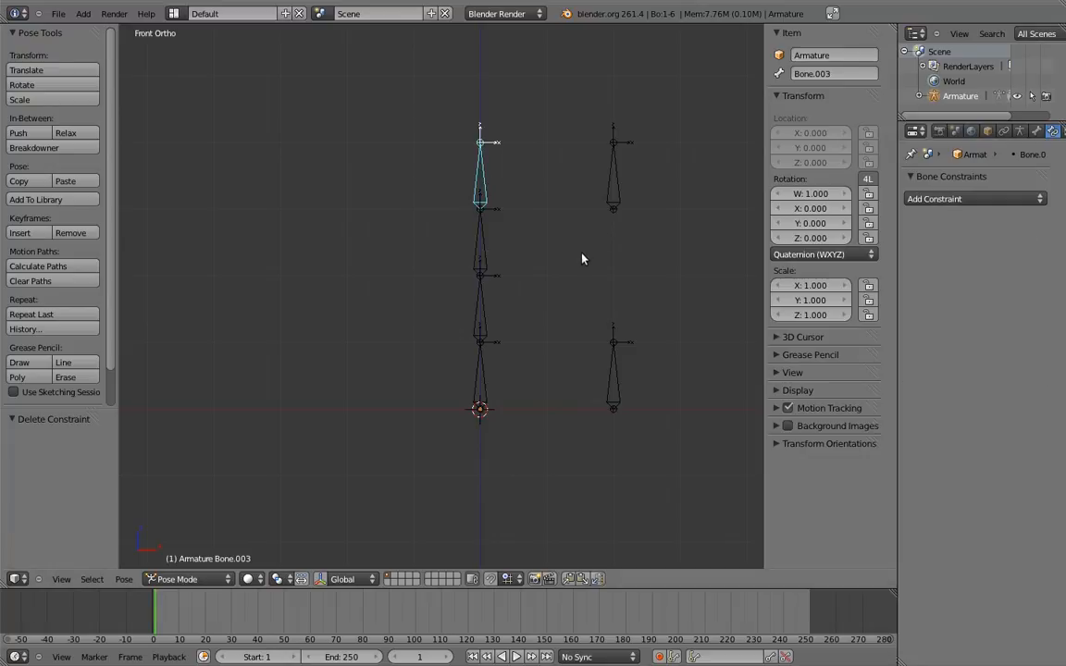
pyautogui.click(479, 370)
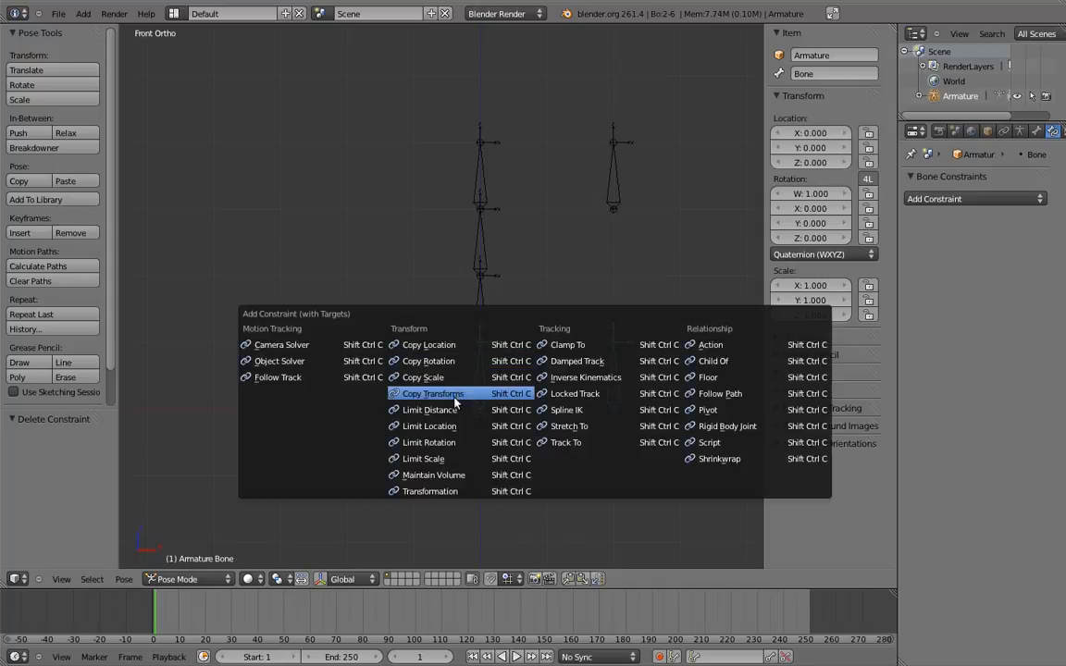
pyautogui.moveTo(468, 398)
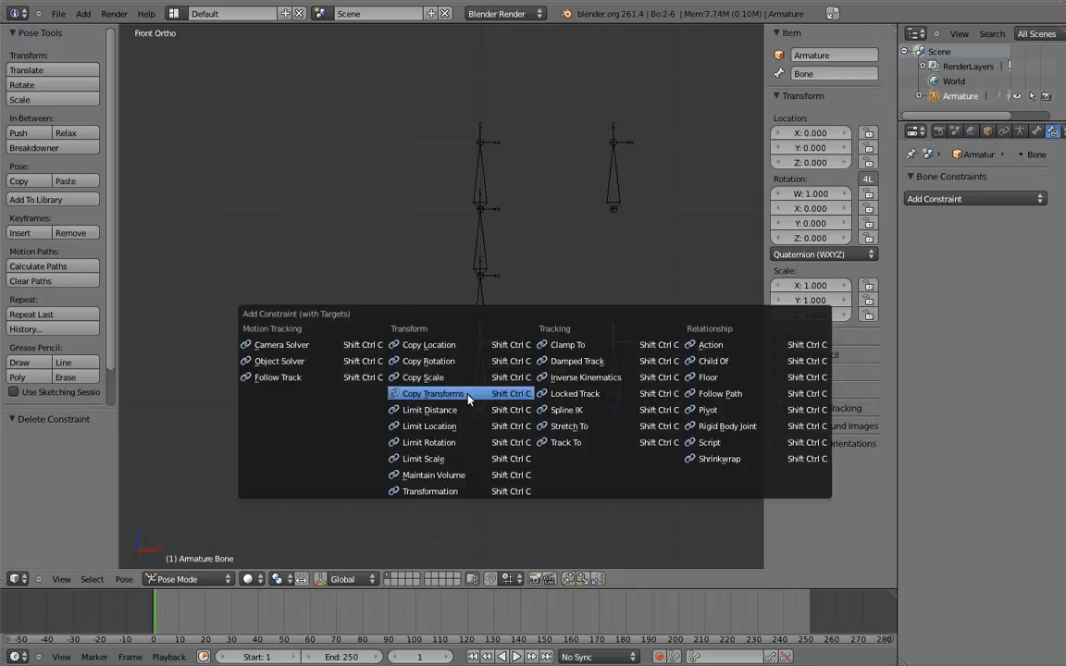
# Add a Copy Transforms constraint to the bottom bone targeting Bone.004
pyautogui.click(432, 394)
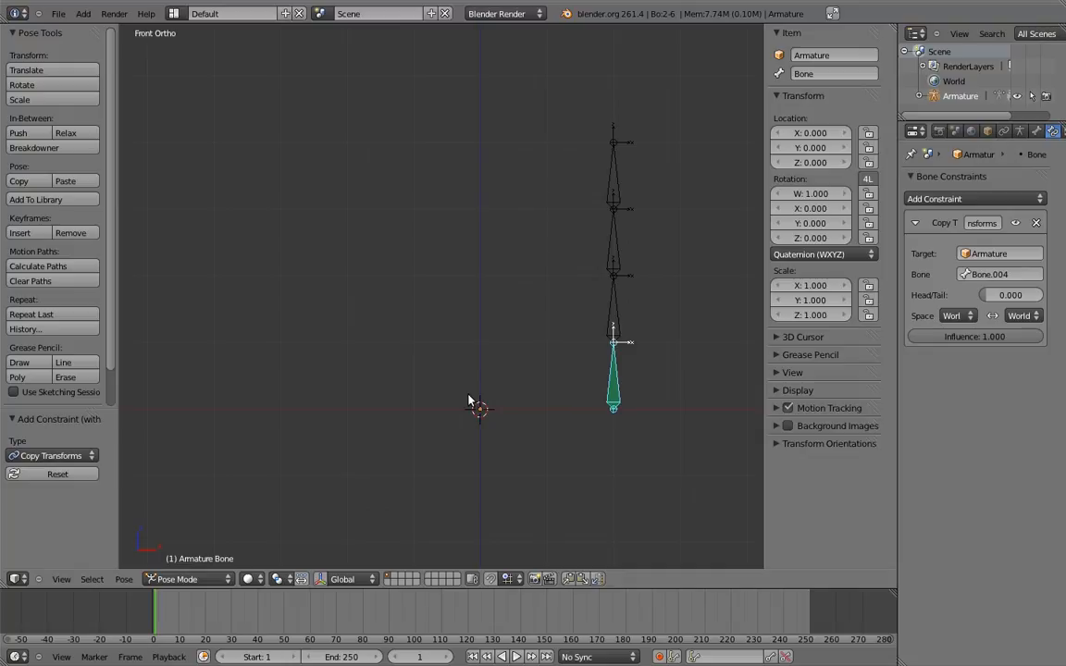
pyautogui.moveTo(472, 387)
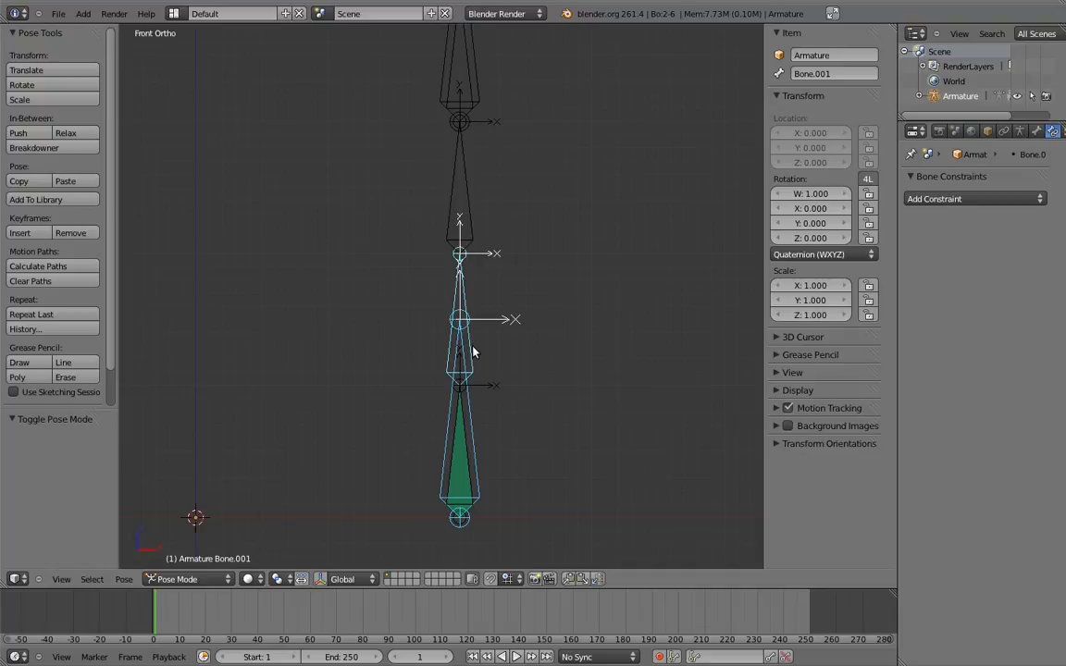
# Add a Copy Transforms constraint to the next middle bone
pyautogui.click(974, 198)
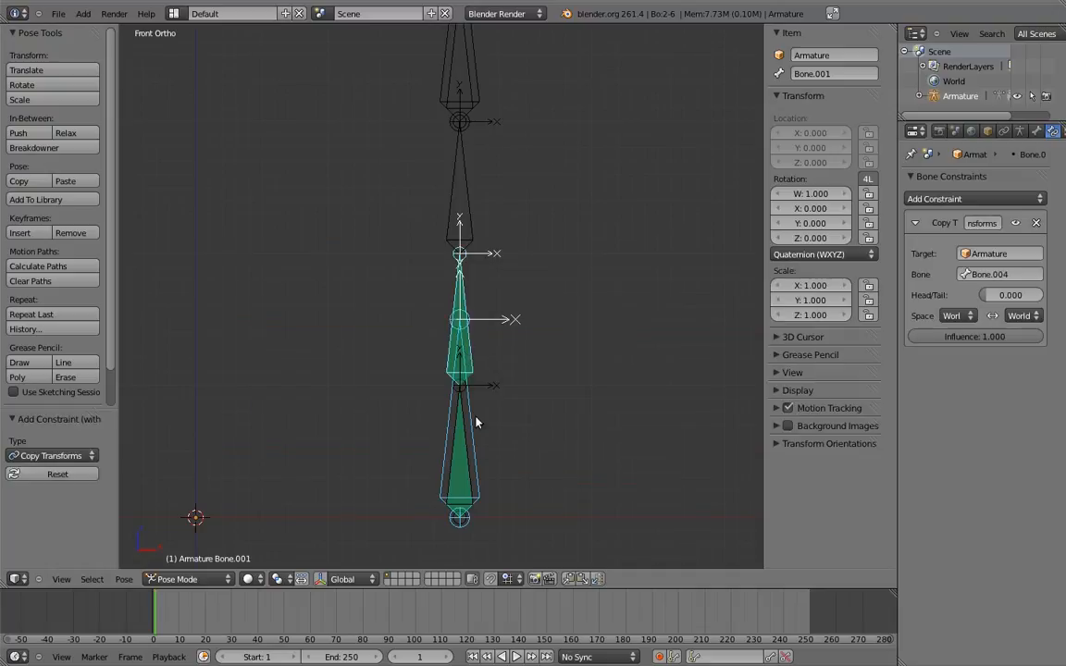
pyautogui.click(972, 198)
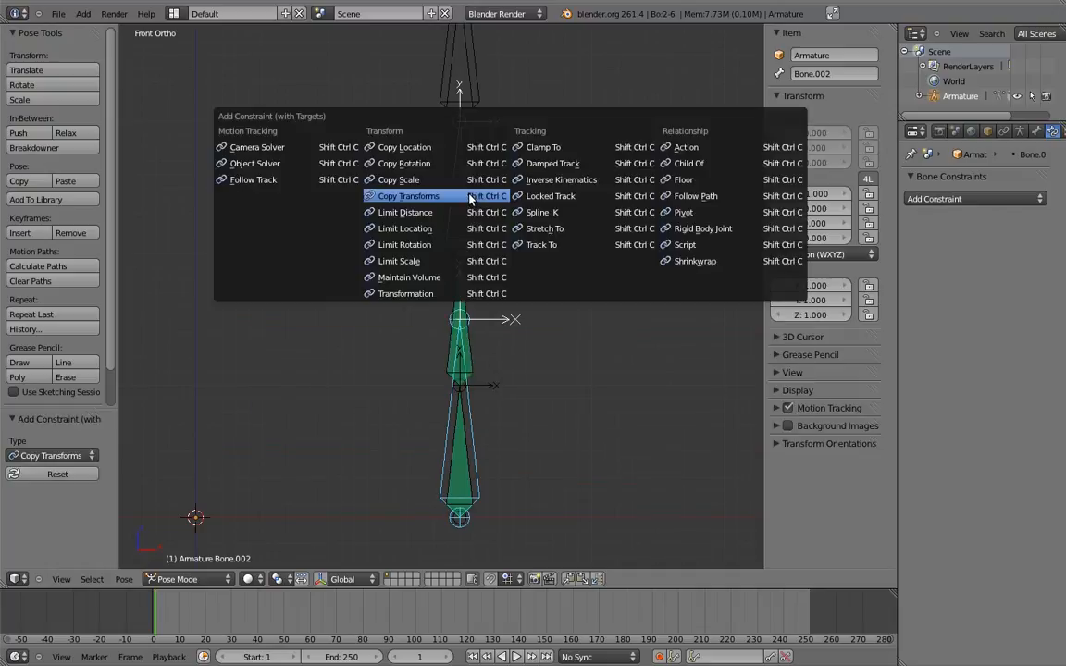
pyautogui.click(408, 195)
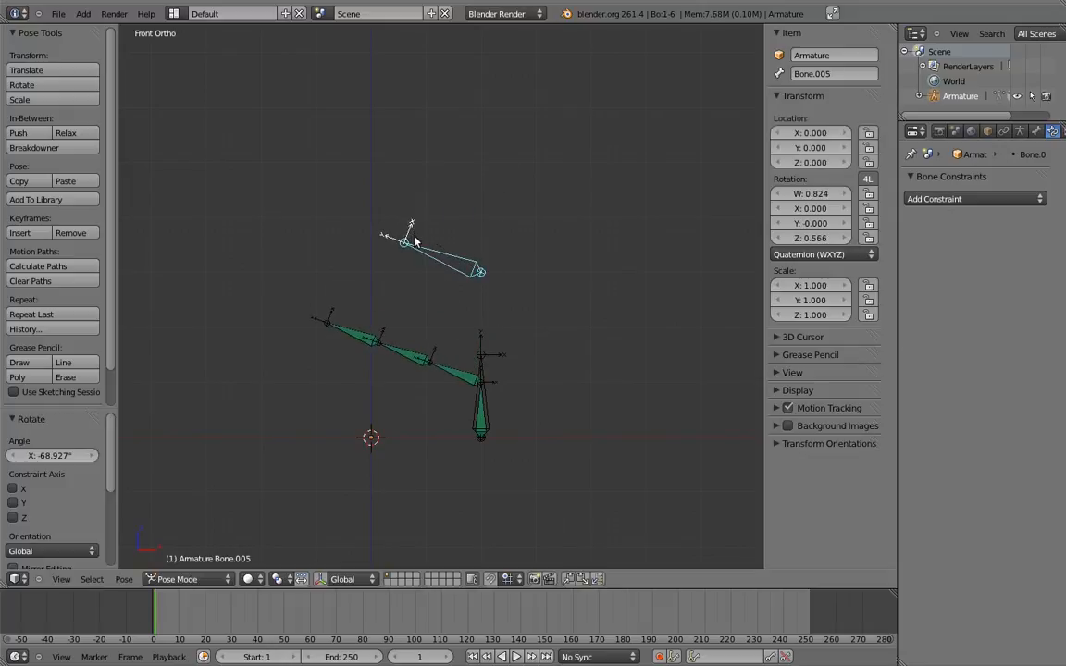
# Lower the second Copy Transforms influence on Bone.002 to about 0.66 to blend both controls
pyautogui.moveTo(1000, 478); pyautogui.dragTo(977, 478)
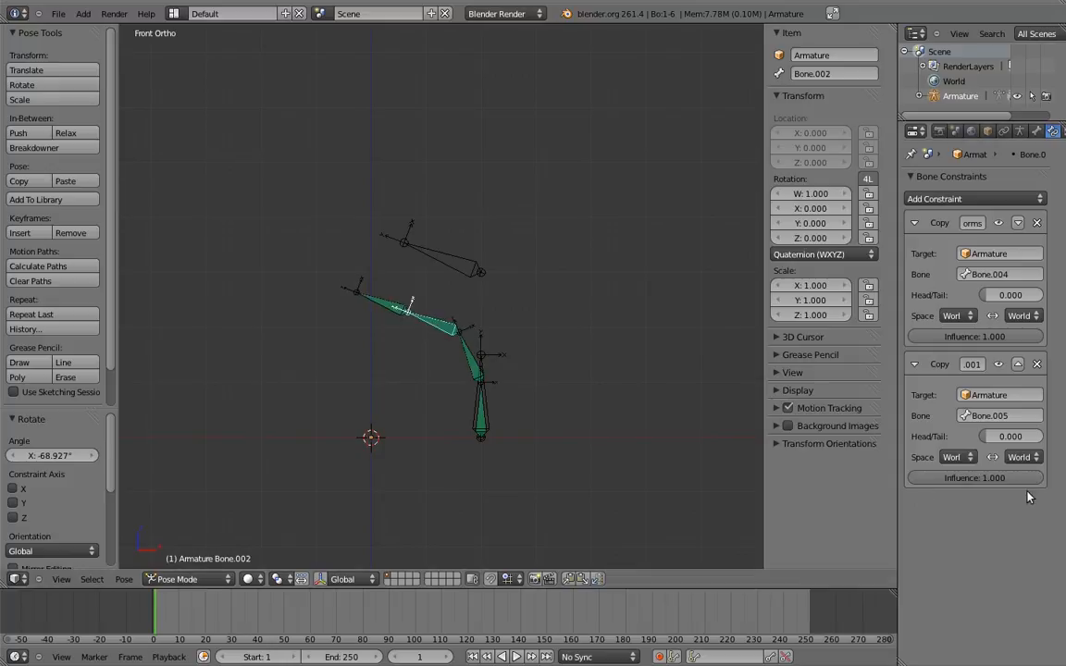
pyautogui.moveTo(1009, 478); pyautogui.dragTo(972, 478)
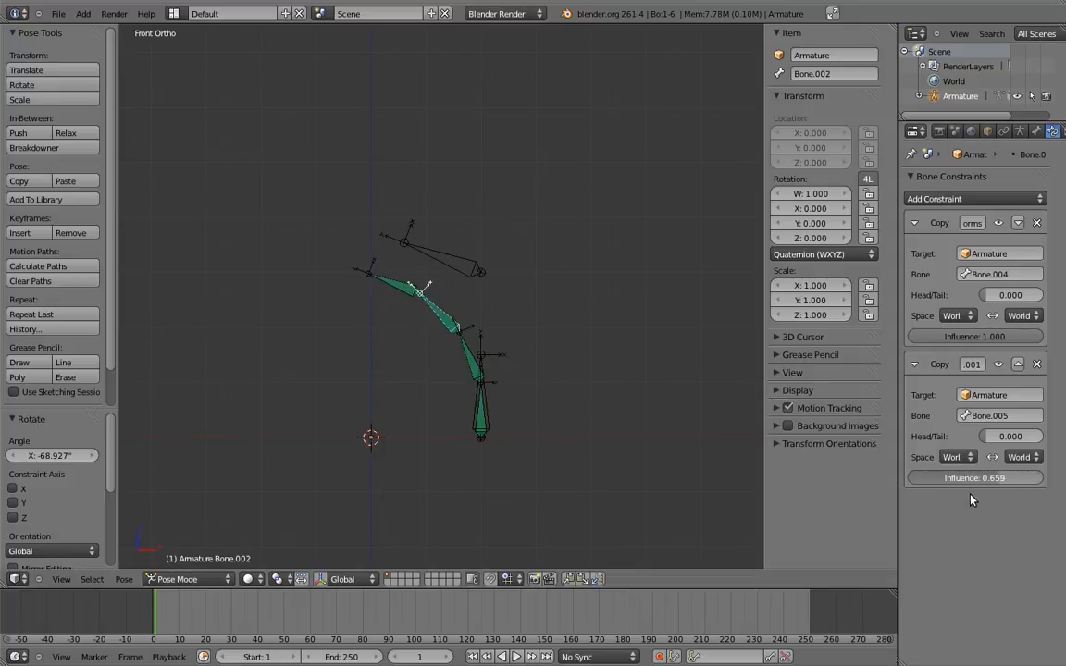
pyautogui.moveTo(972, 478); pyautogui.dragTo(977, 478)
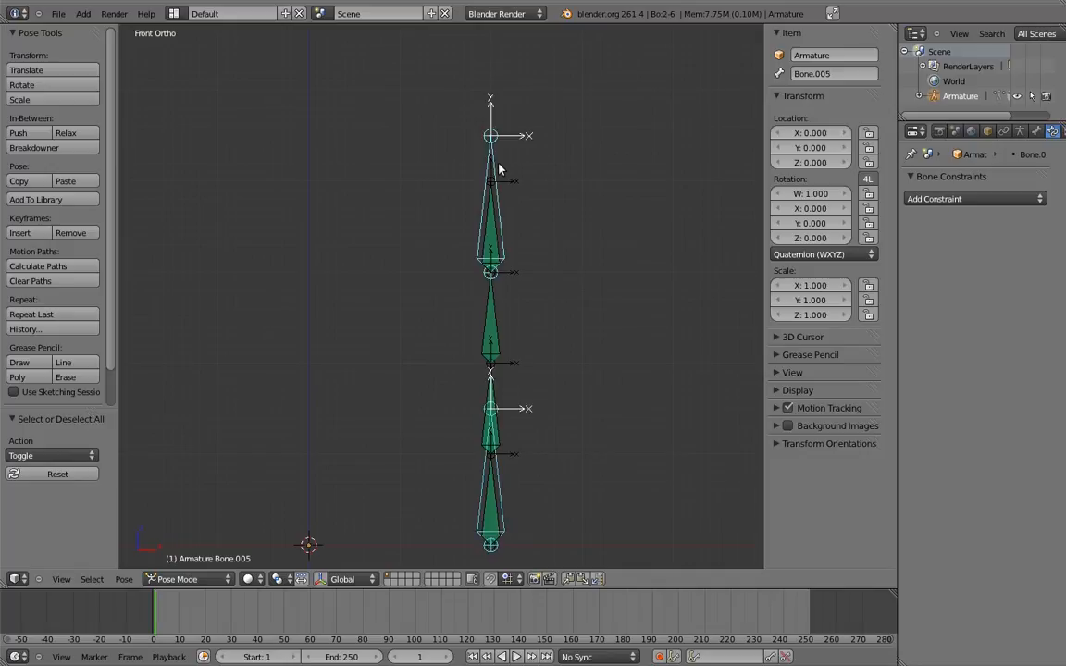
# Add Copy Location to Bone.005 targeting Bone.004, moving it down in Edit Mode
pyautogui.click(972, 198)
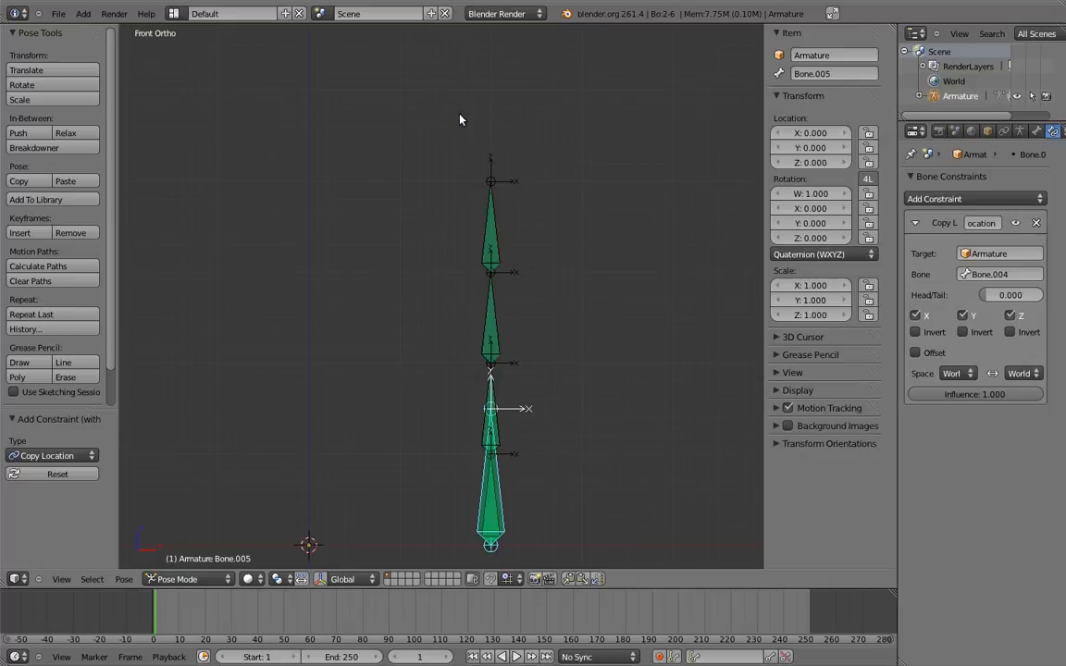
pyautogui.moveTo(463, 118)
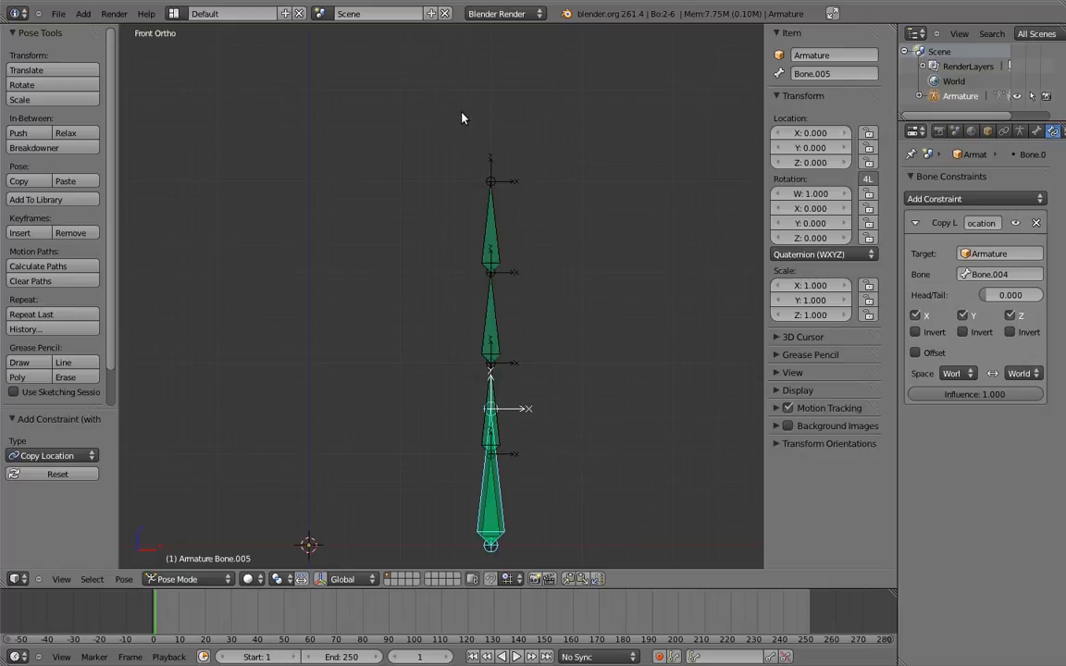
pyautogui.click(190, 578)
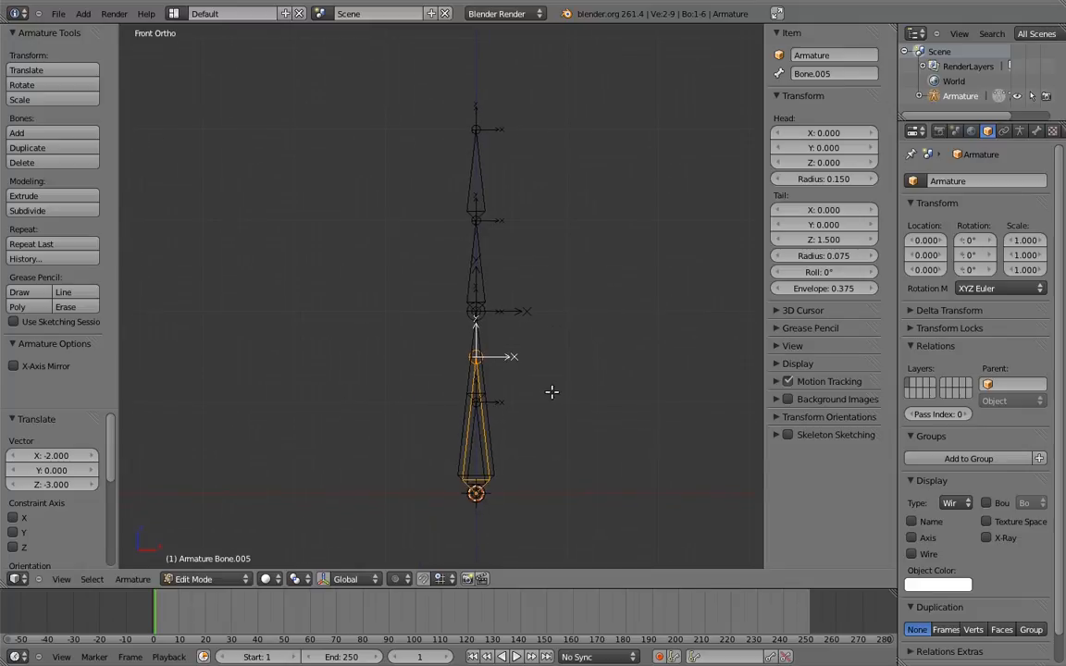
pyautogui.click(203, 579)
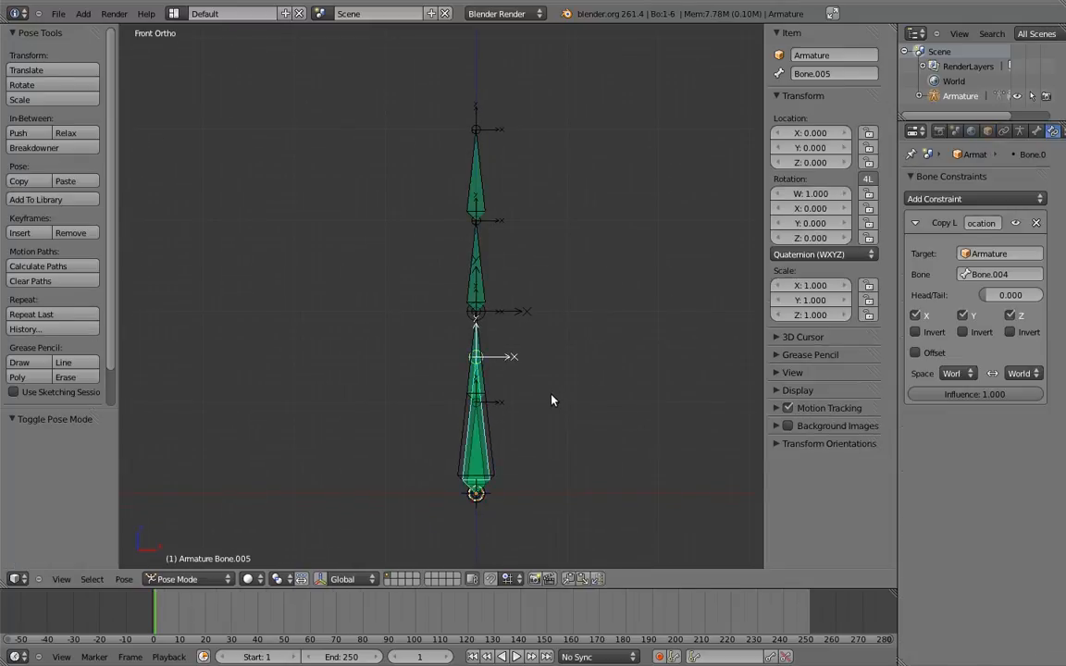